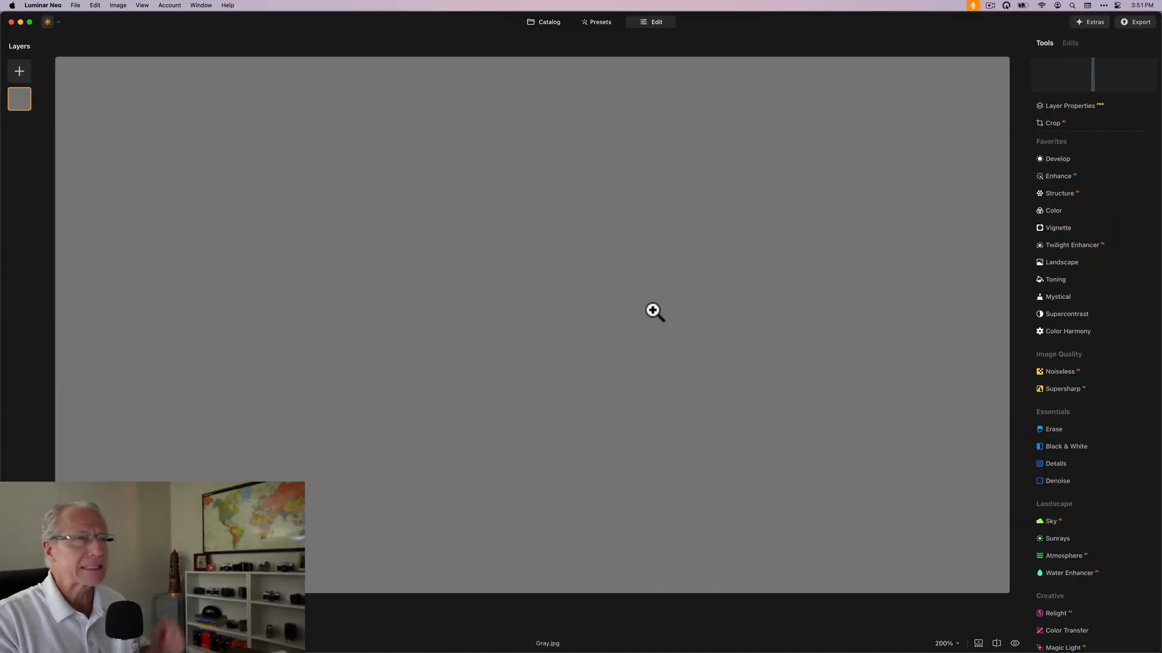
mouse_move(1060, 176)
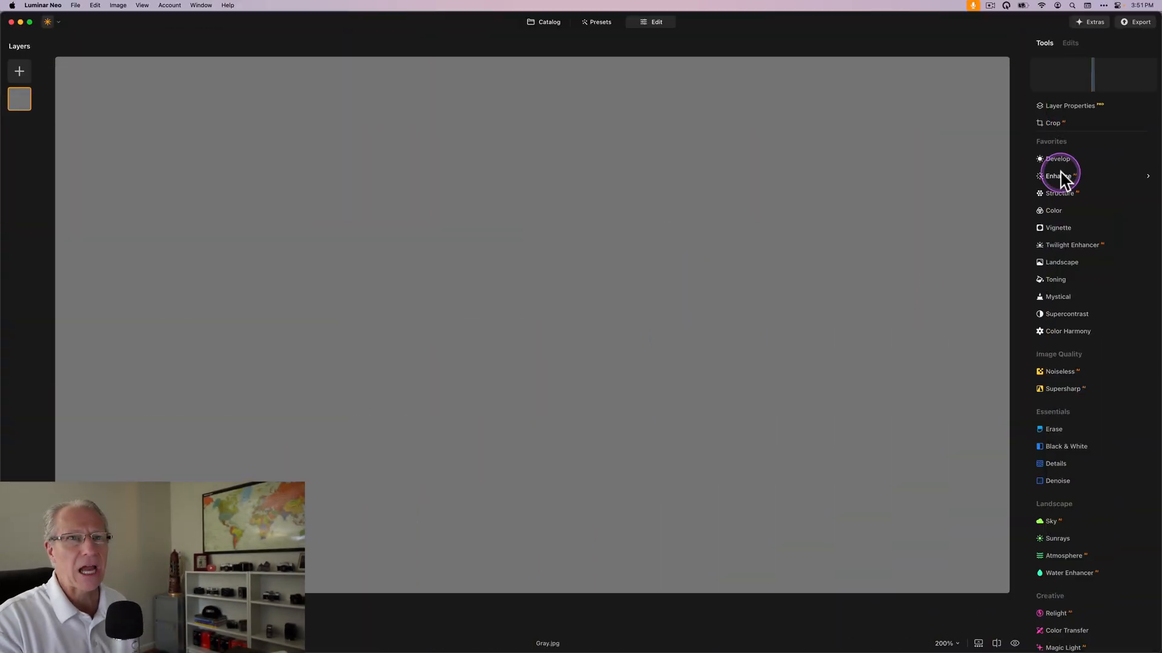
- Pull the gray sheet's Develop Exposure down to -5.00 so it turns black
left_click(1057, 159)
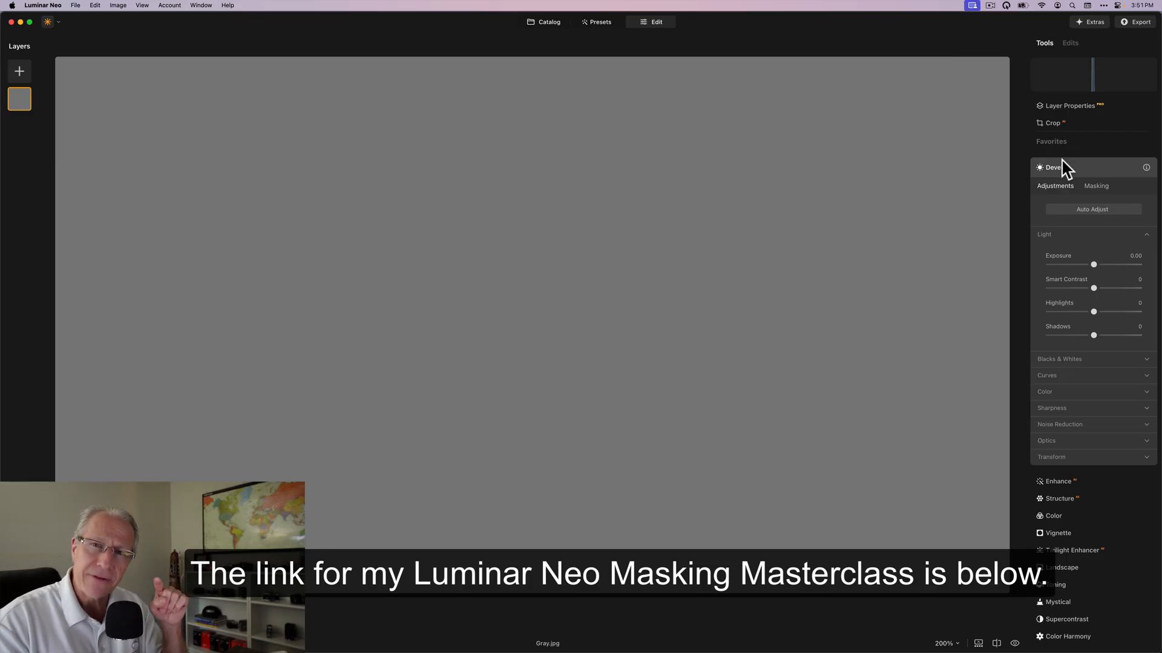
mouse_move(1094, 264)
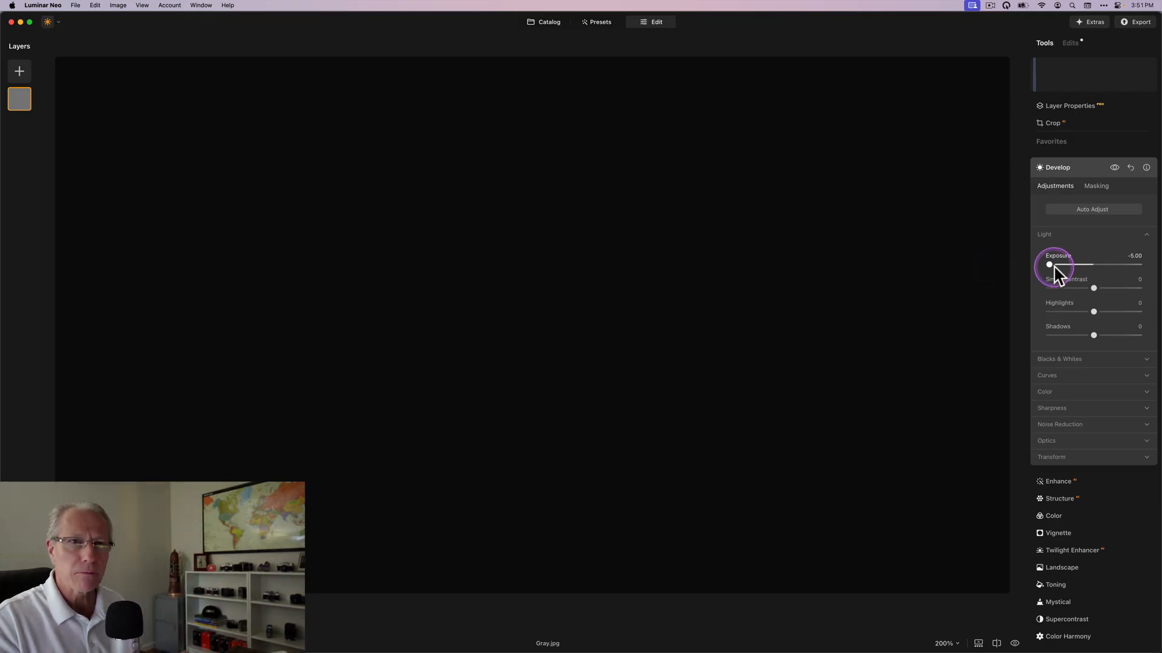
- Brush a soft band (Size 364, Softness 100) across the top so only it darkens
left_click(1096, 186)
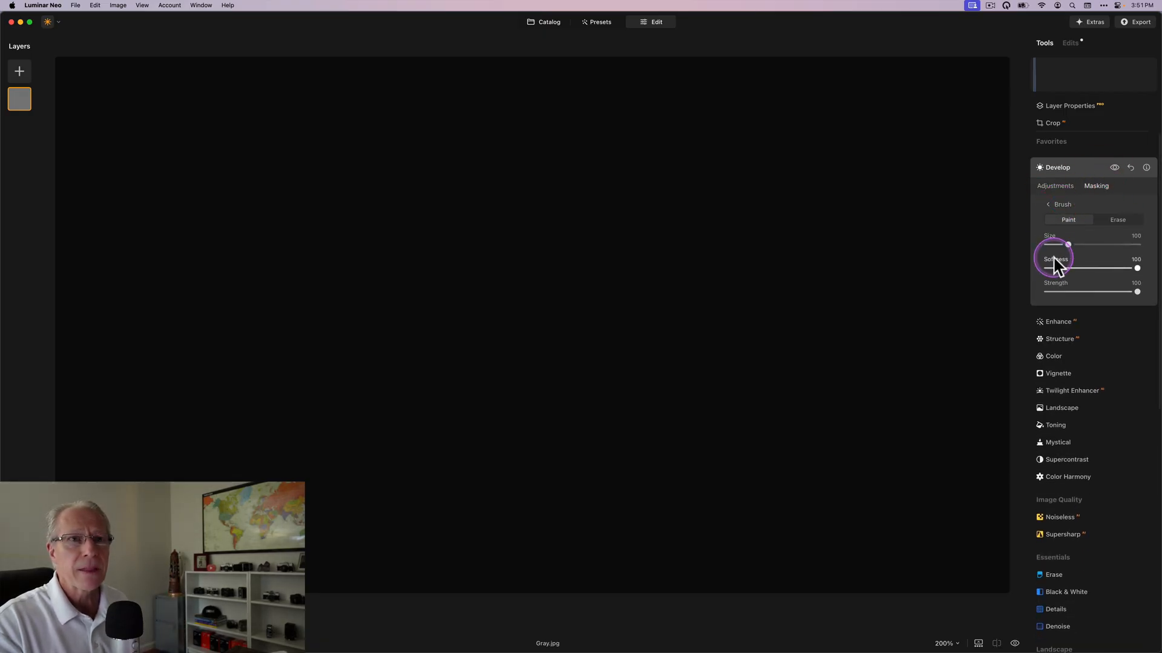
mouse_move(1138, 268)
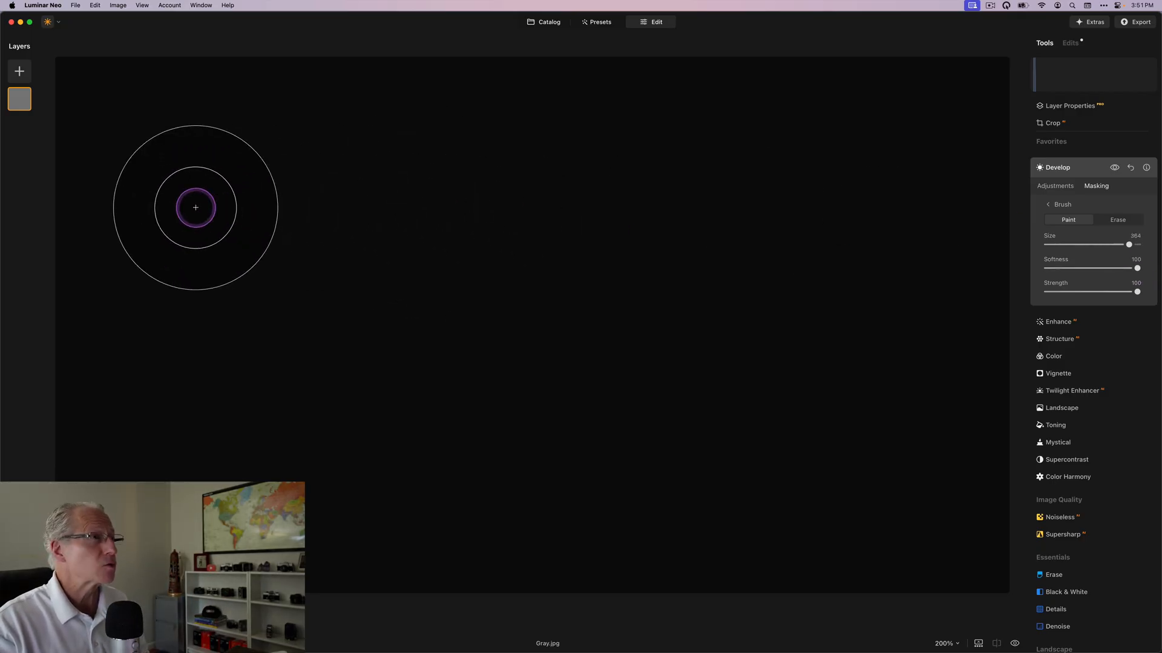
left_click_drag(195, 207, 377, 230)
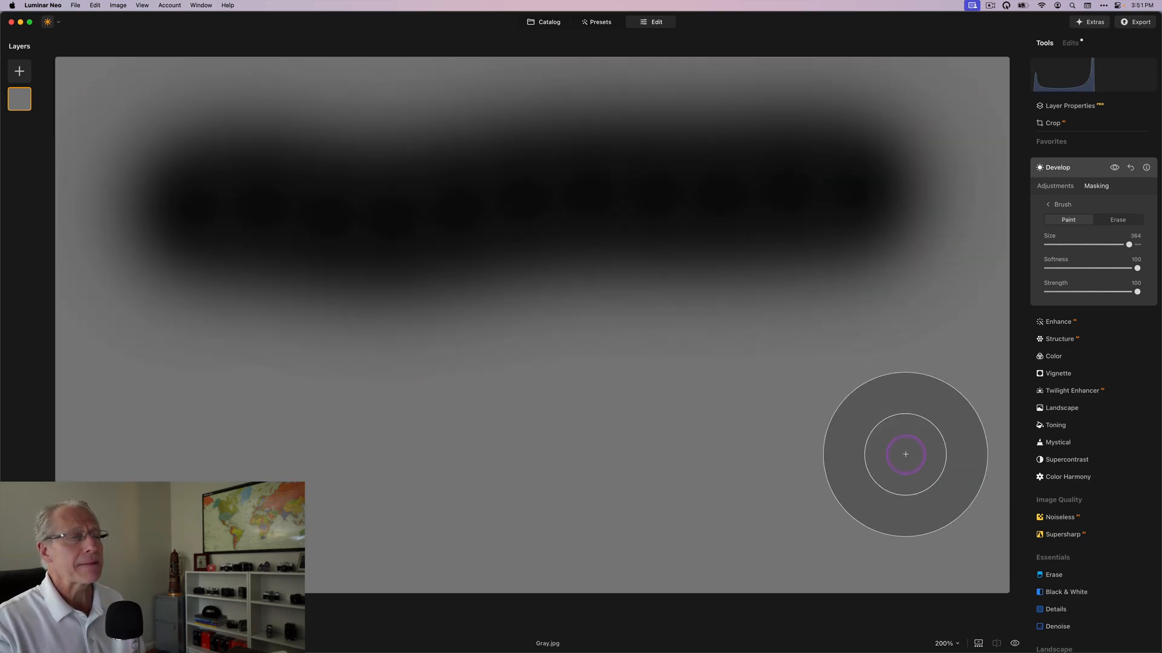
mouse_move(424, 341)
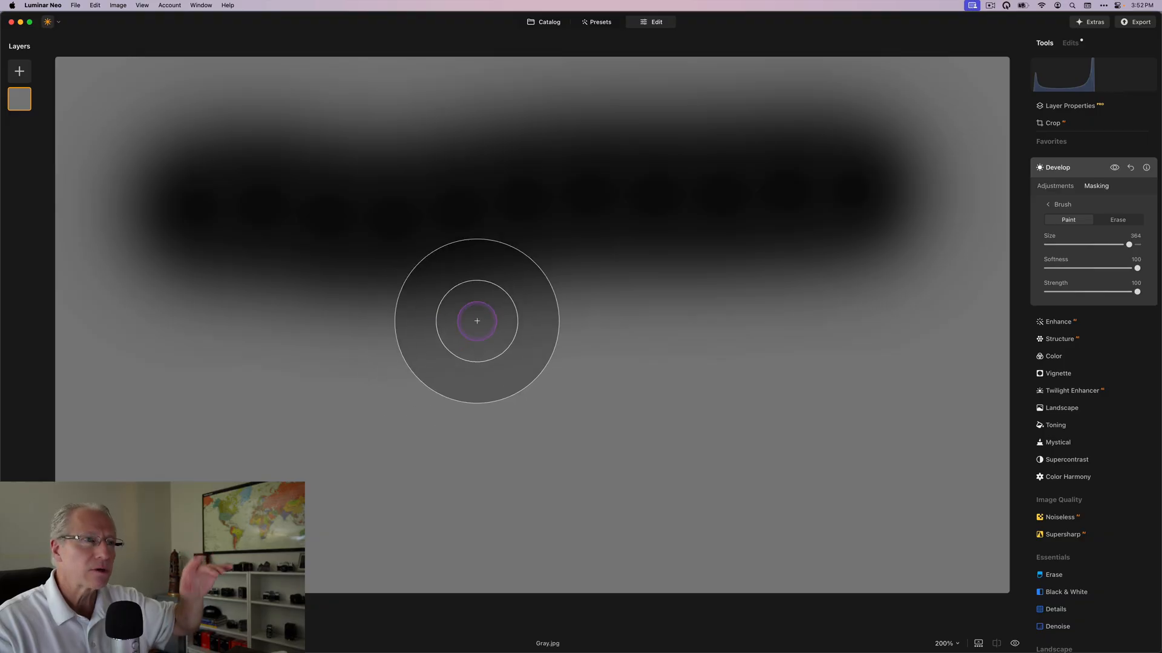
mouse_move(1116, 259)
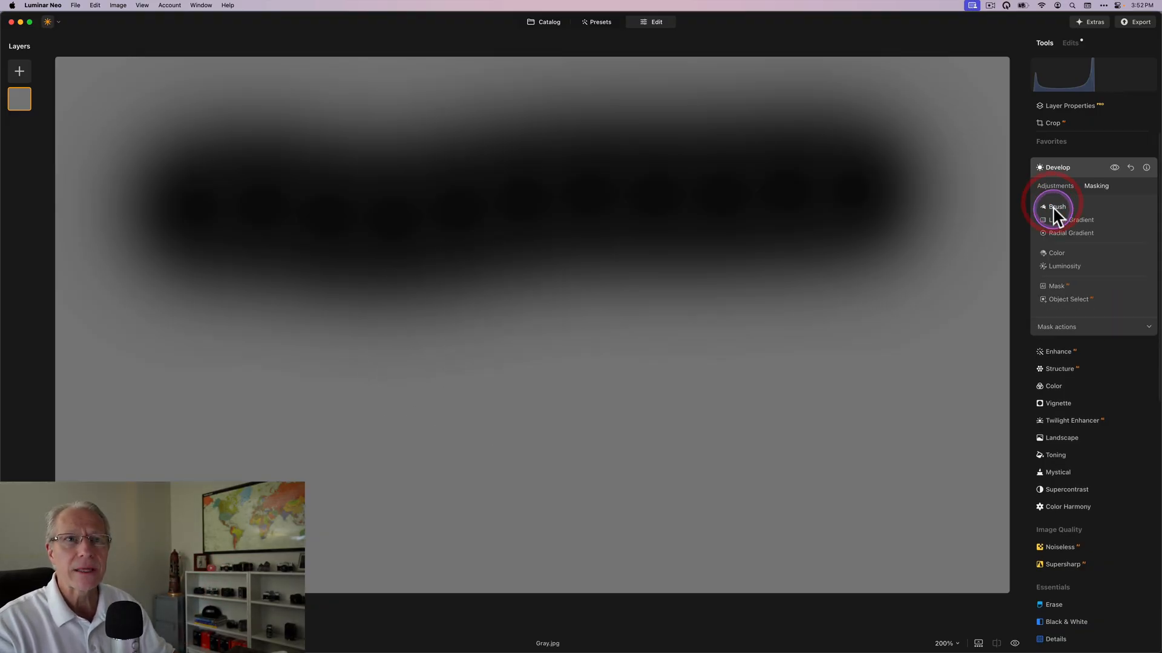
- Brush a hard-edged band at Softness 0 across the lower sheet
left_click(1058, 206)
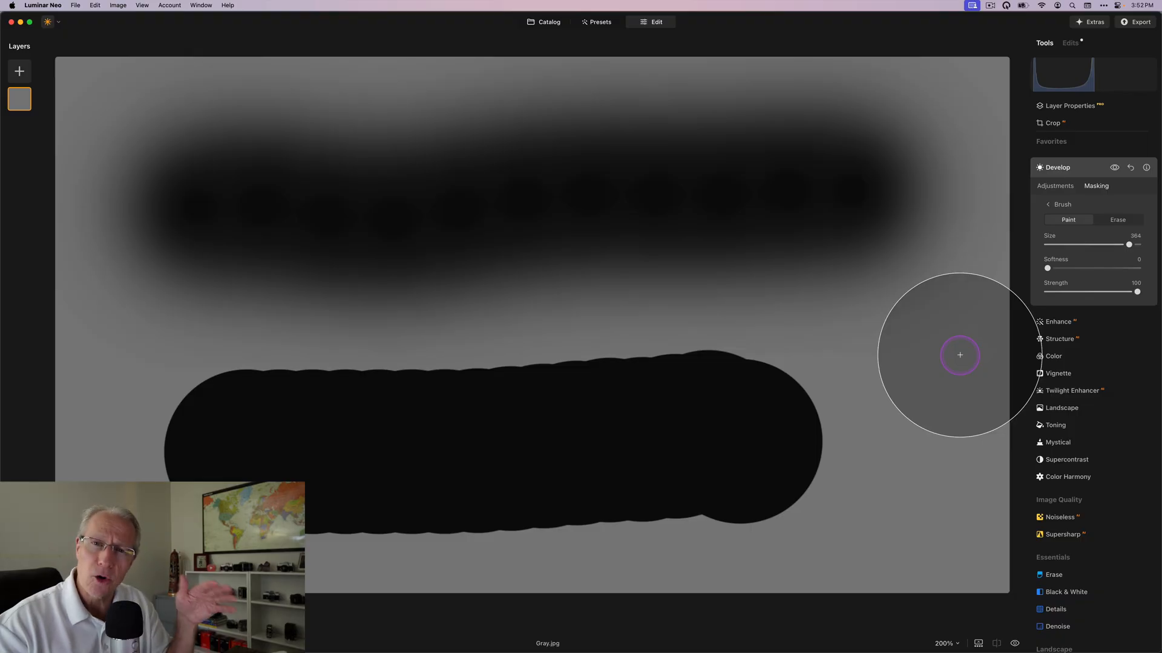
mouse_move(816, 408)
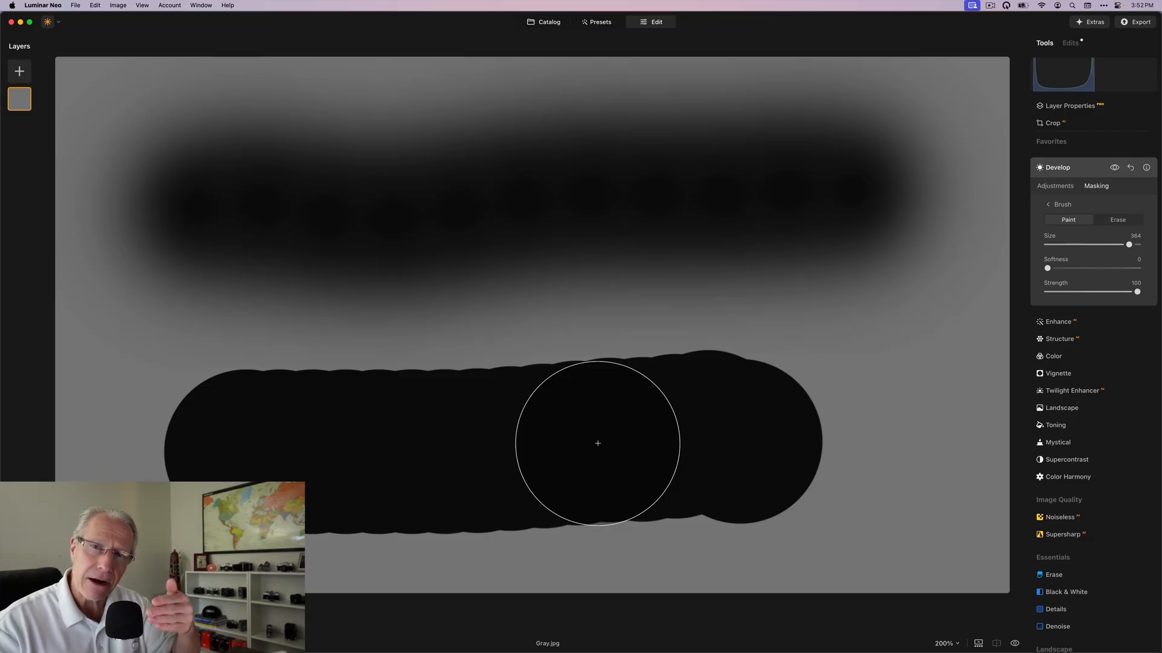
mouse_move(560, 228)
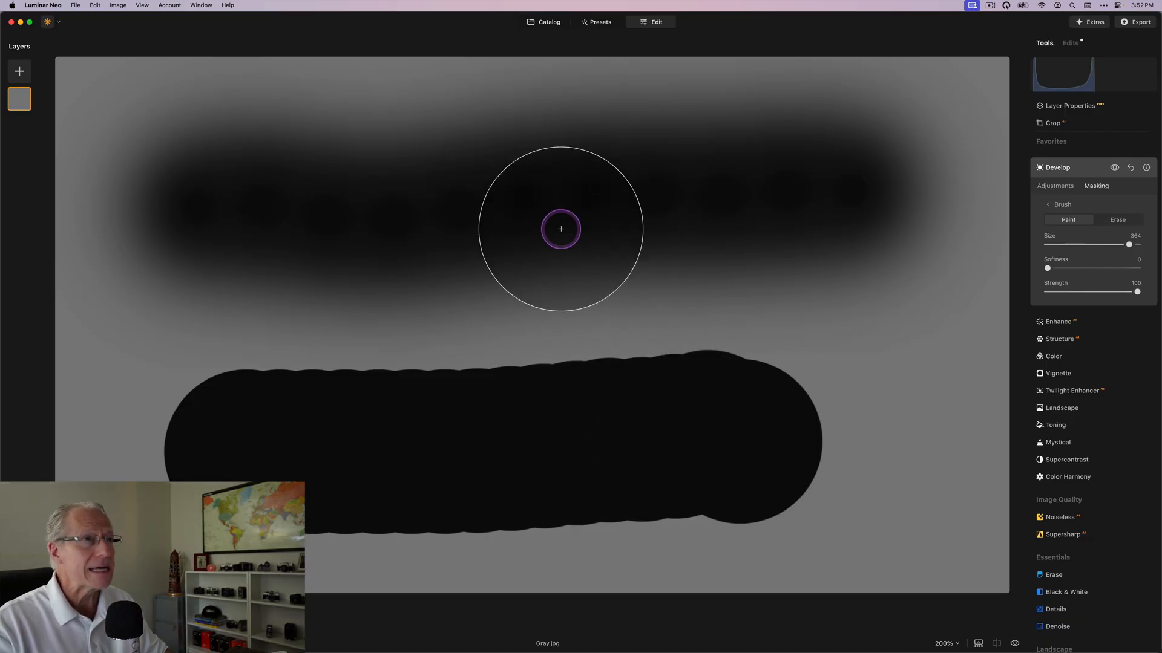
mouse_move(440, 216)
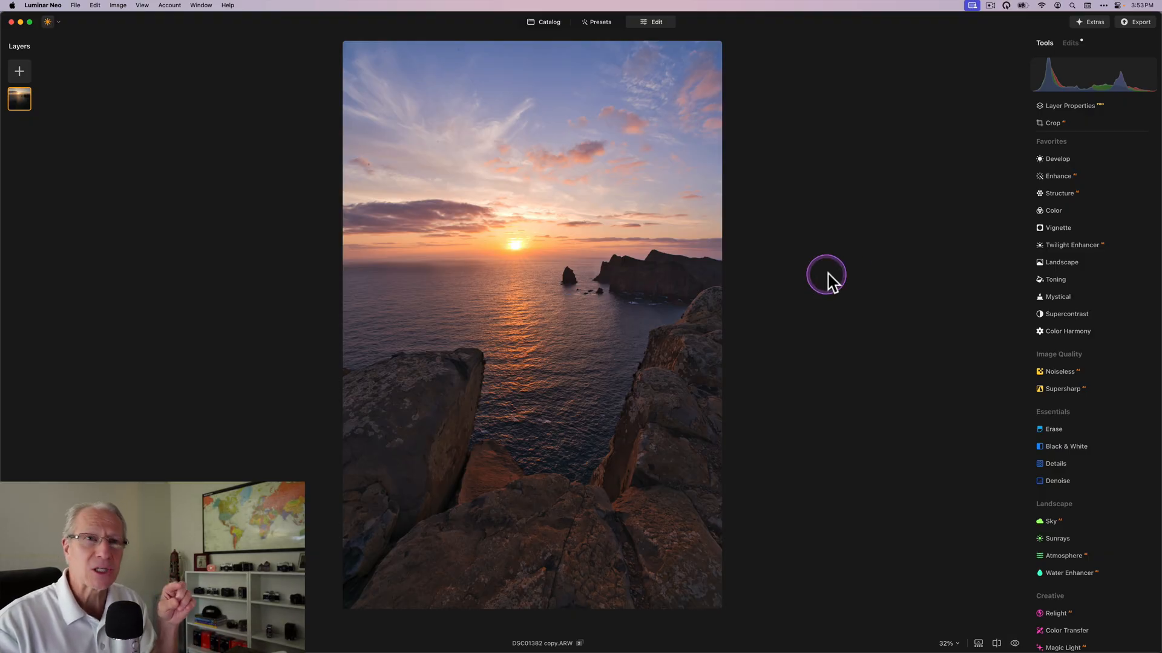
- Set Enhance Accent to 100 on the sunset seascape
left_click(1058, 184)
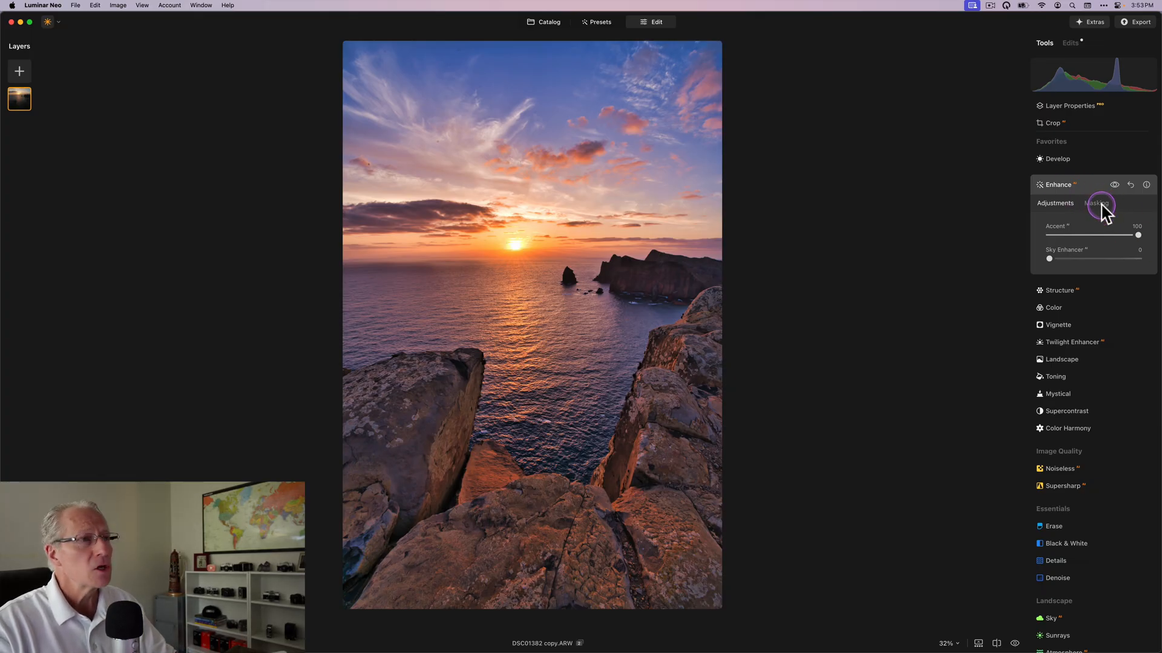
- Start a Softness 100 brush mask for Enhance, then reset it to cover the whole photo
left_click(1096, 203)
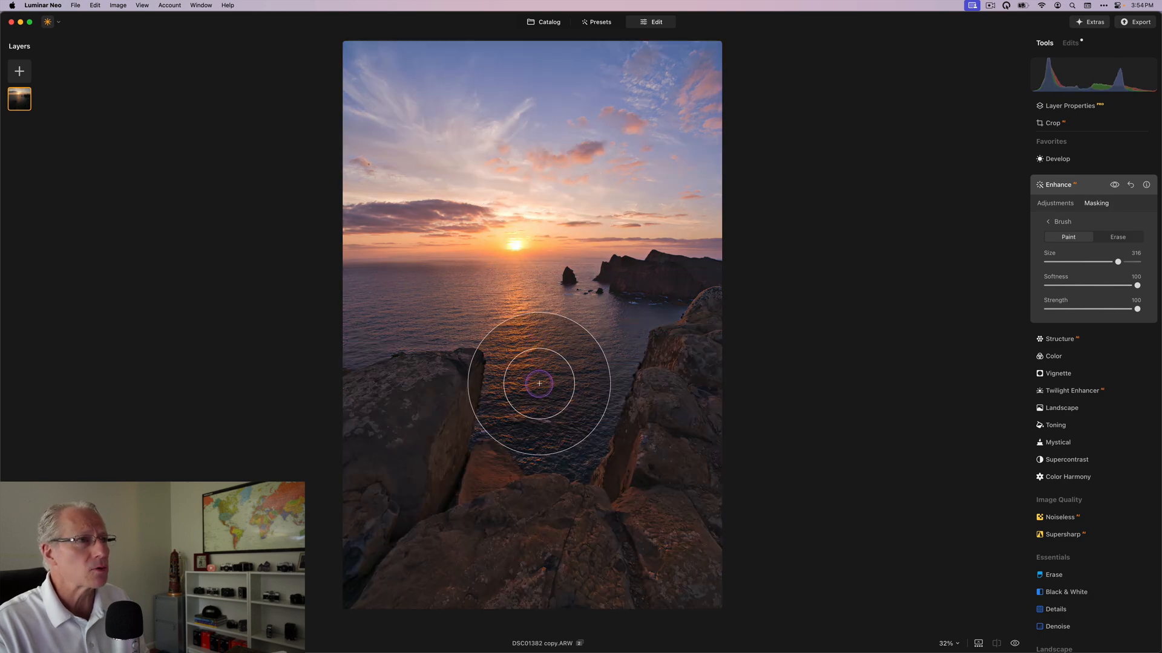
mouse_move(936, 269)
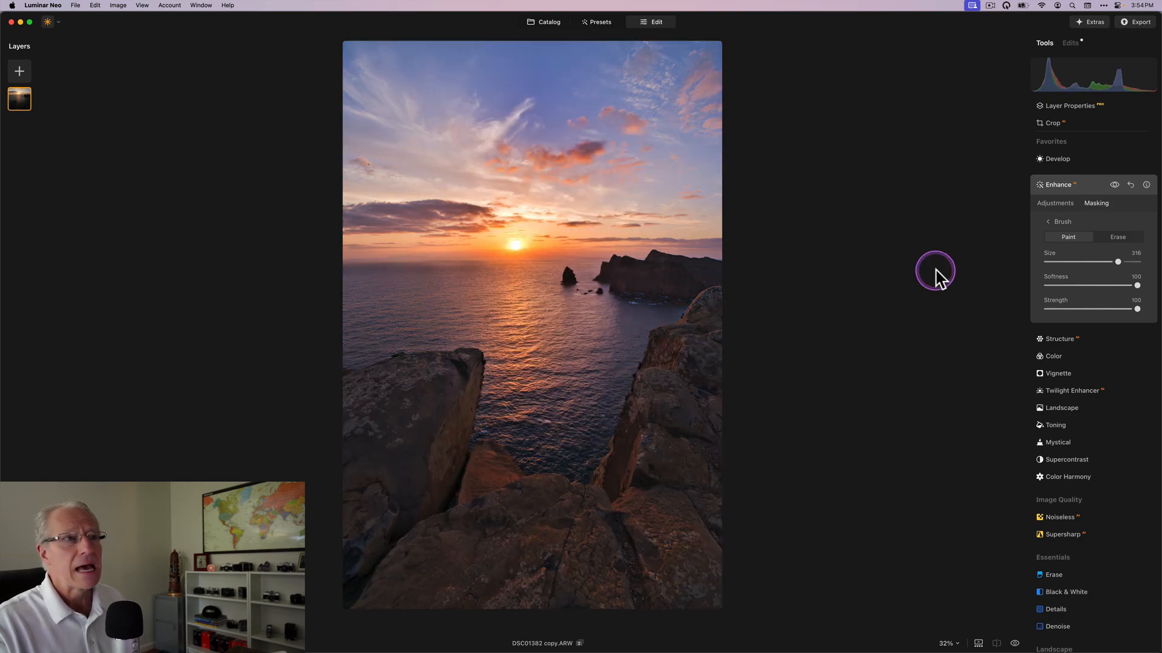
mouse_move(942, 283)
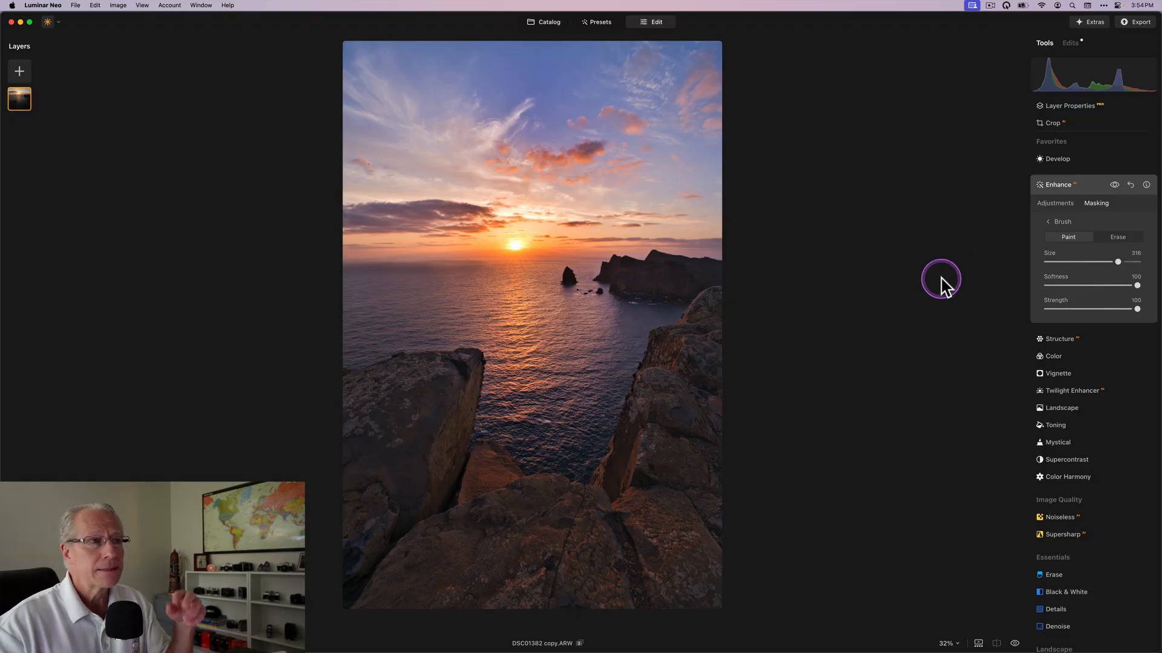
mouse_move(945, 287)
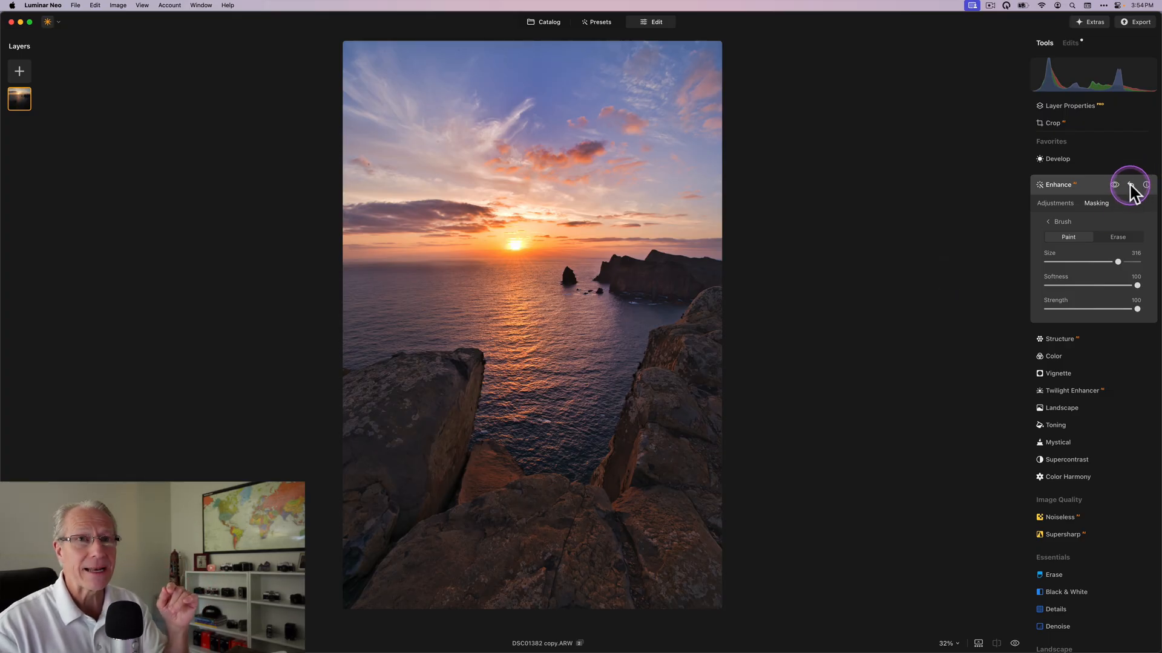
left_click(1056, 203)
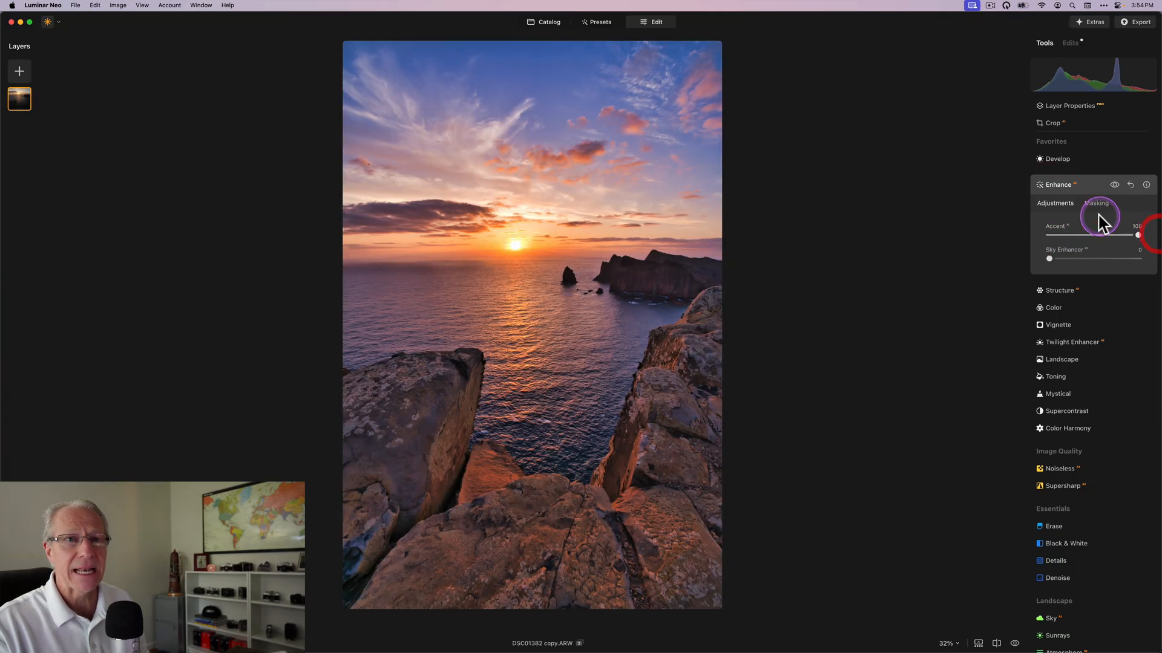
- Paint a hard Softness 0 vertical strip for Enhance, clear it and restore Softness 100
left_click(1096, 204)
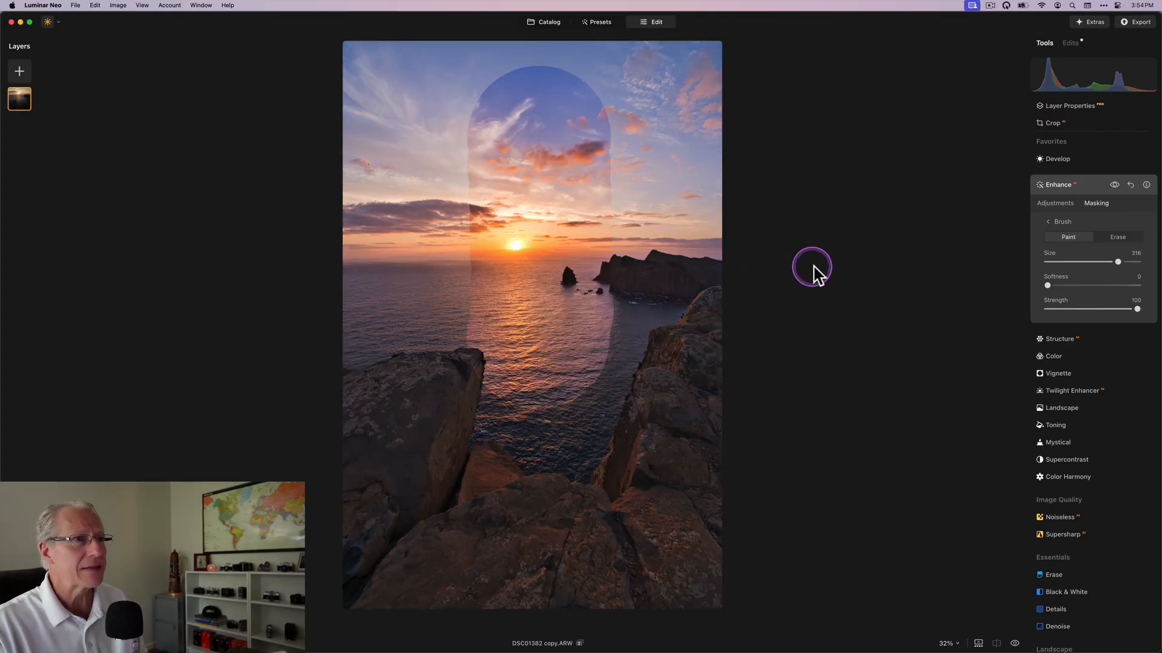
mouse_move(510, 244)
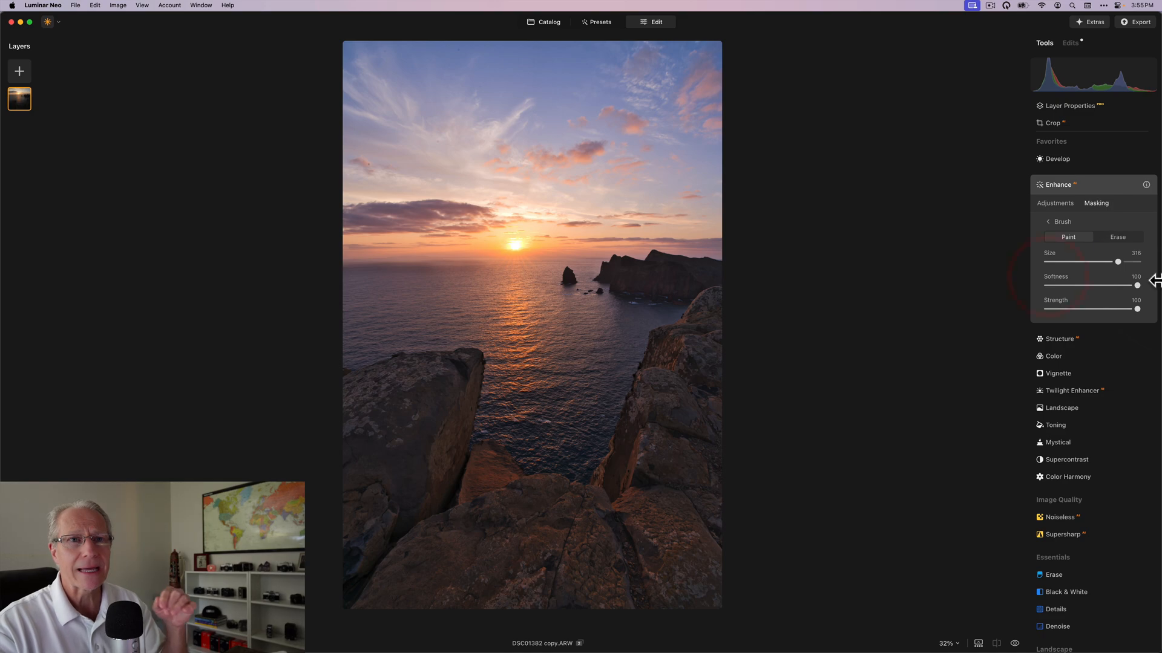
- Draw a wide soft-edged linear gradient mask across the seascape for Enhance
left_click(1056, 203)
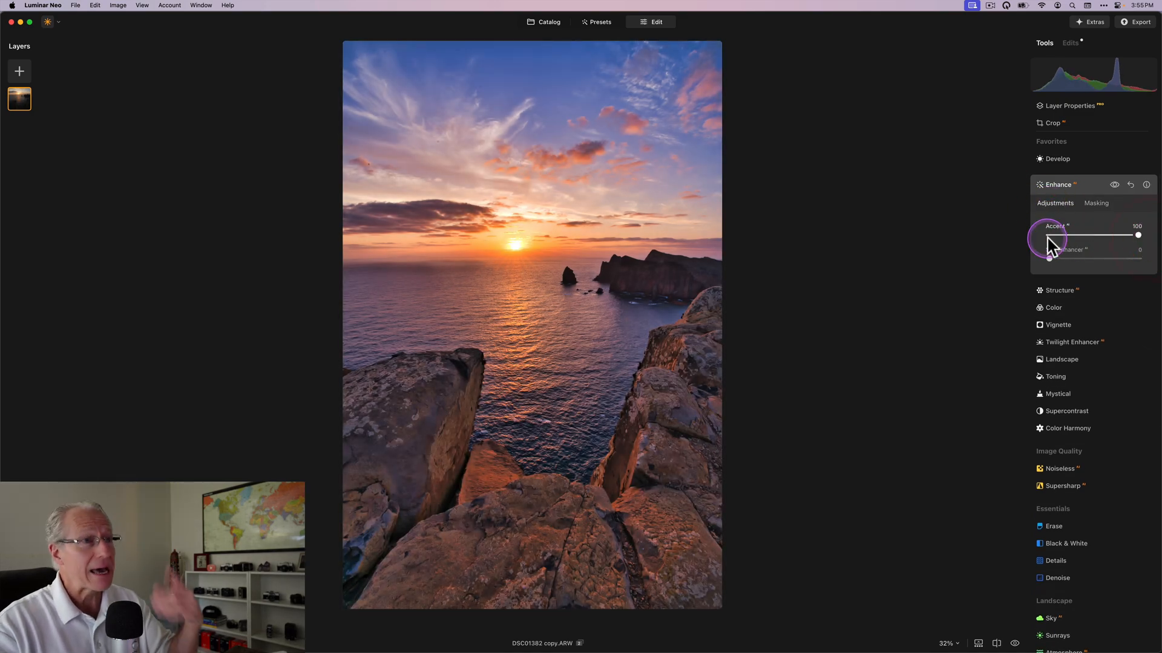
left_click(1096, 203)
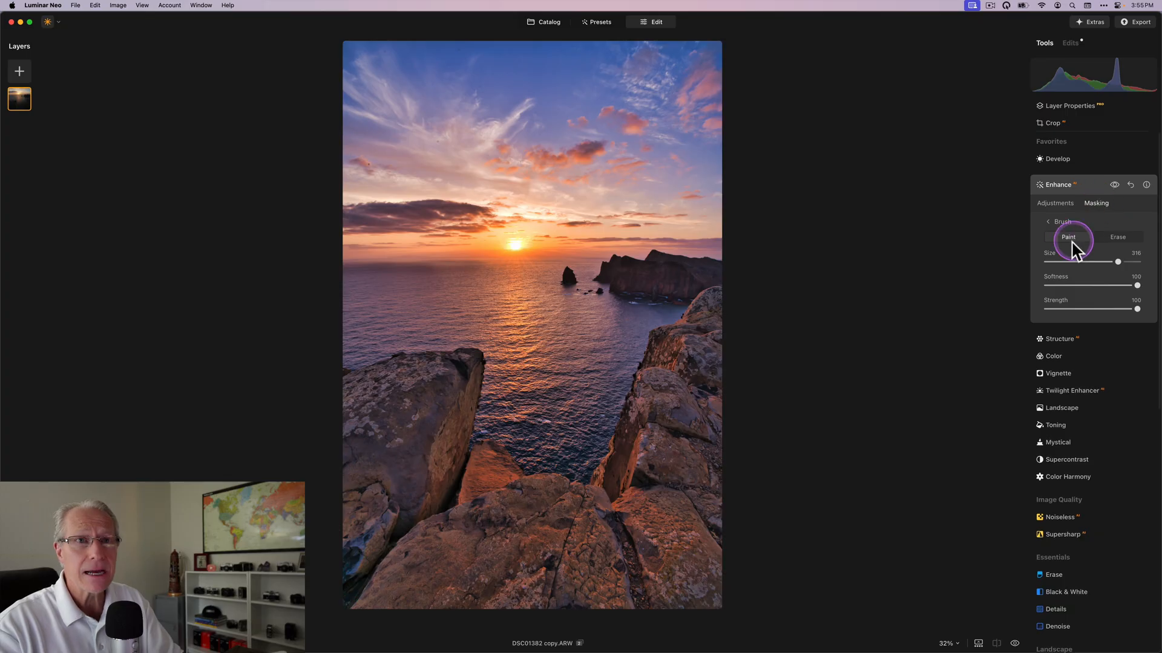
left_click(1046, 224)
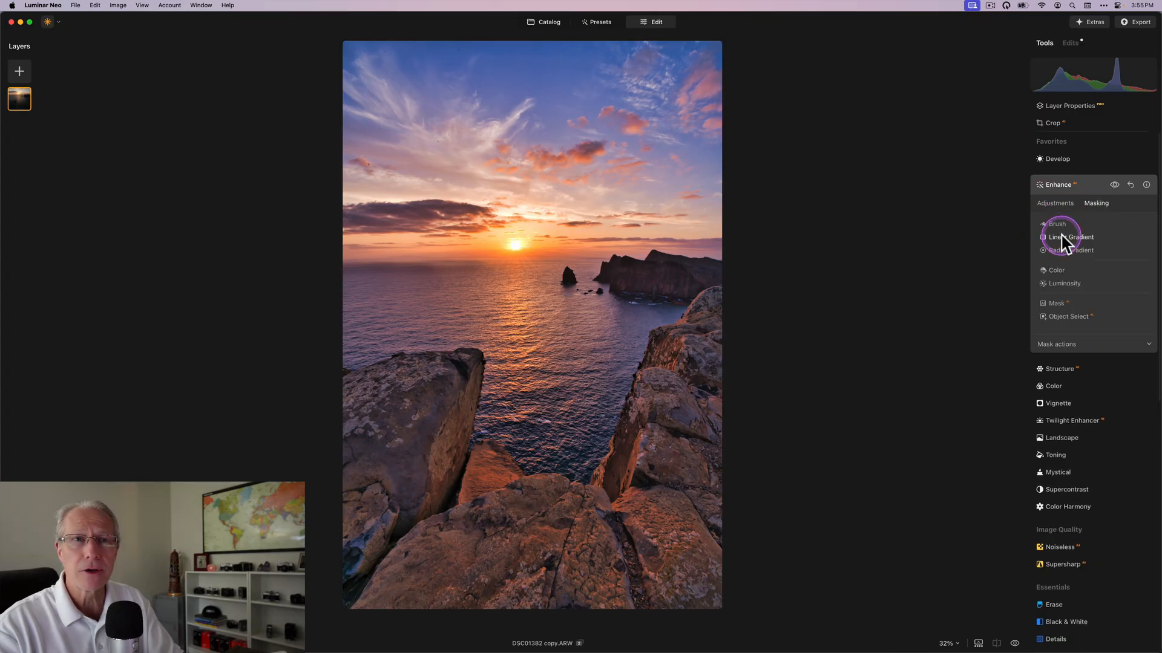
left_click(1067, 236)
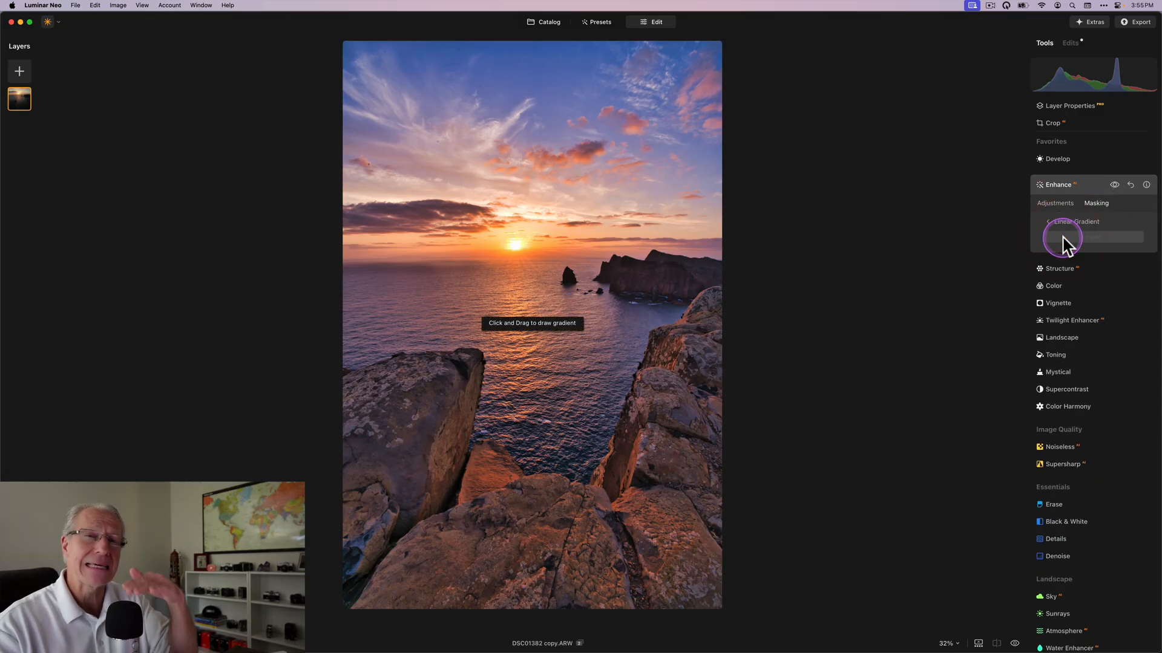
mouse_move(553, 191)
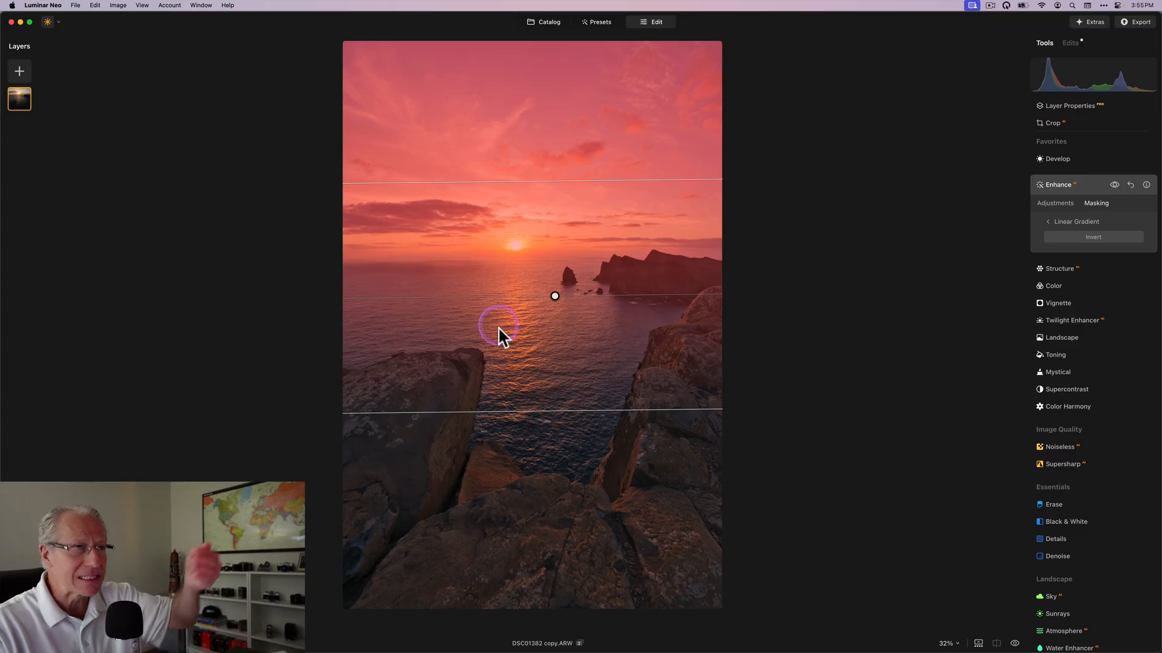
mouse_move(509, 266)
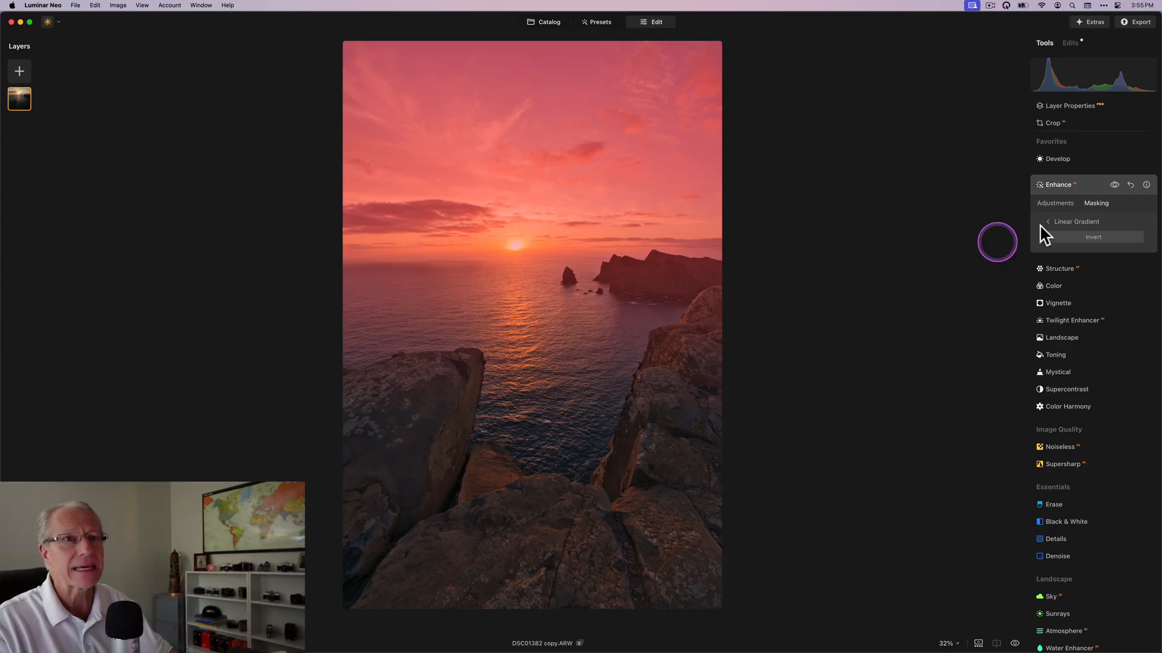
left_click(1055, 204)
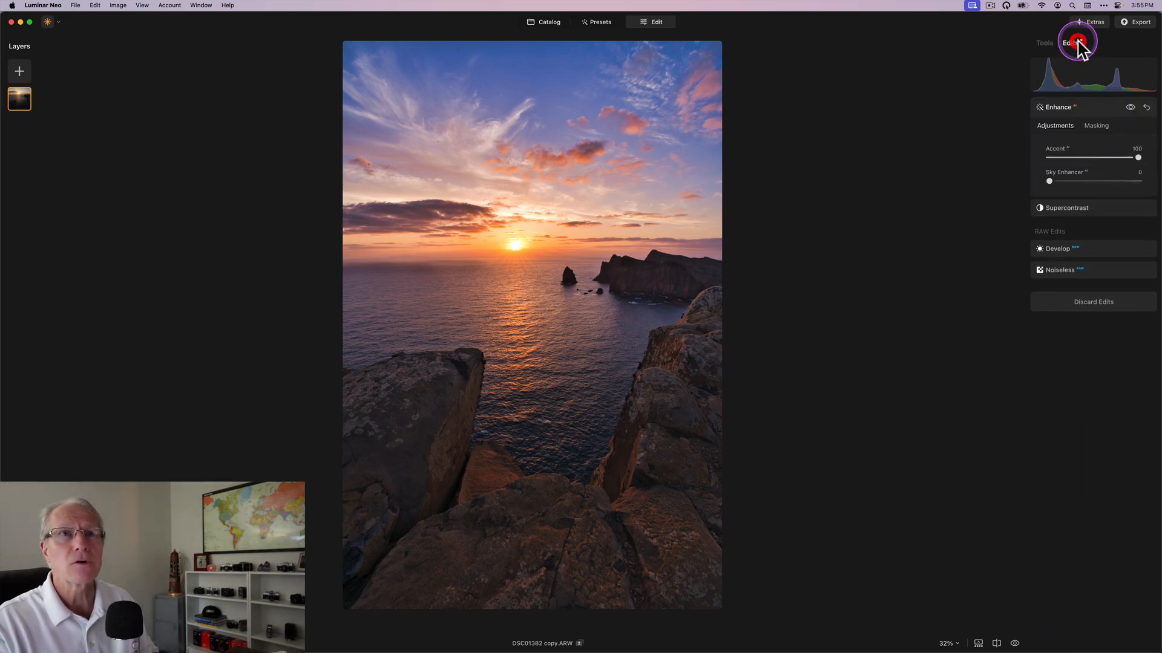
- Draw a narrow linear gradient mask with its hard edge along the horizon
left_click(1065, 207)
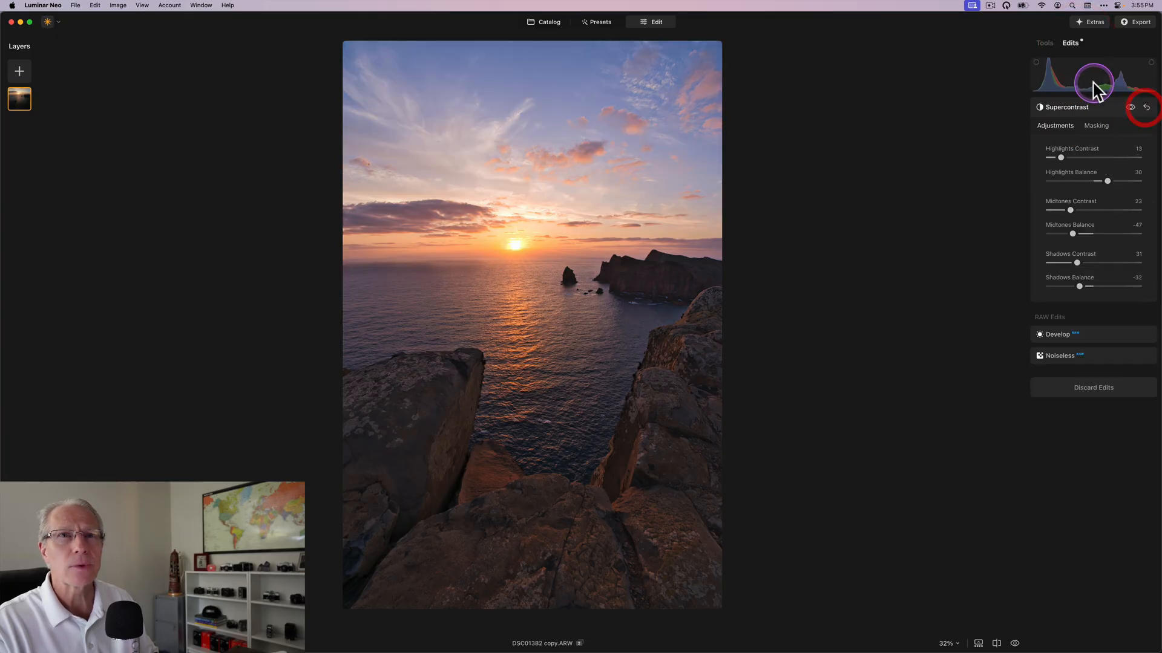
mouse_move(1047, 46)
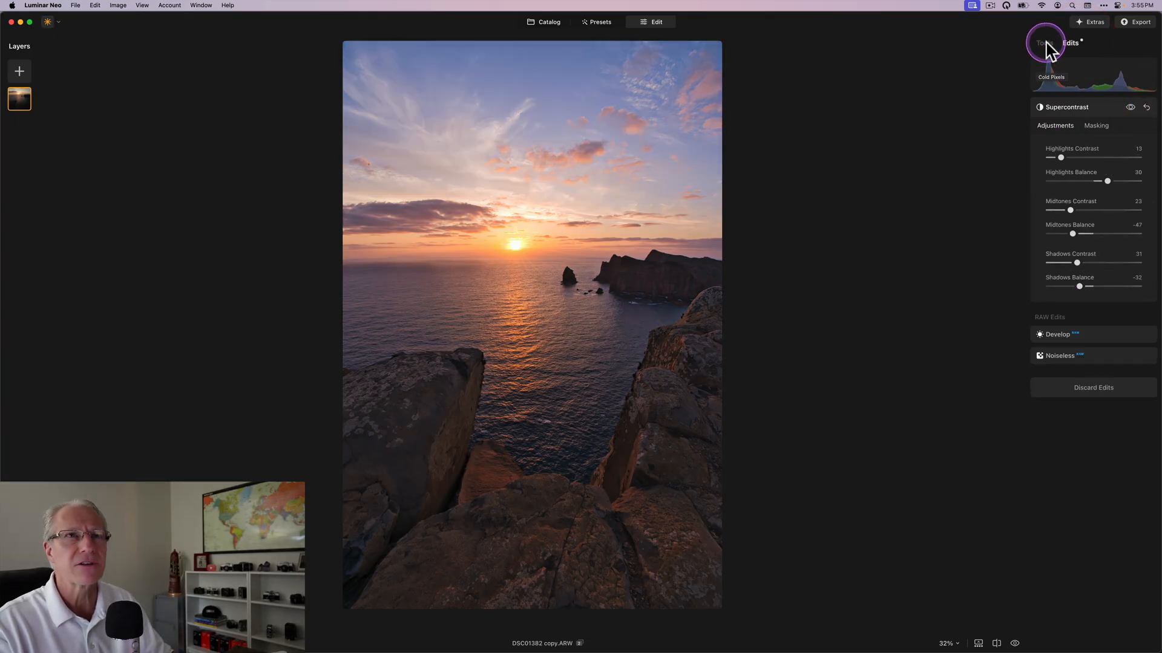
left_click(1044, 43)
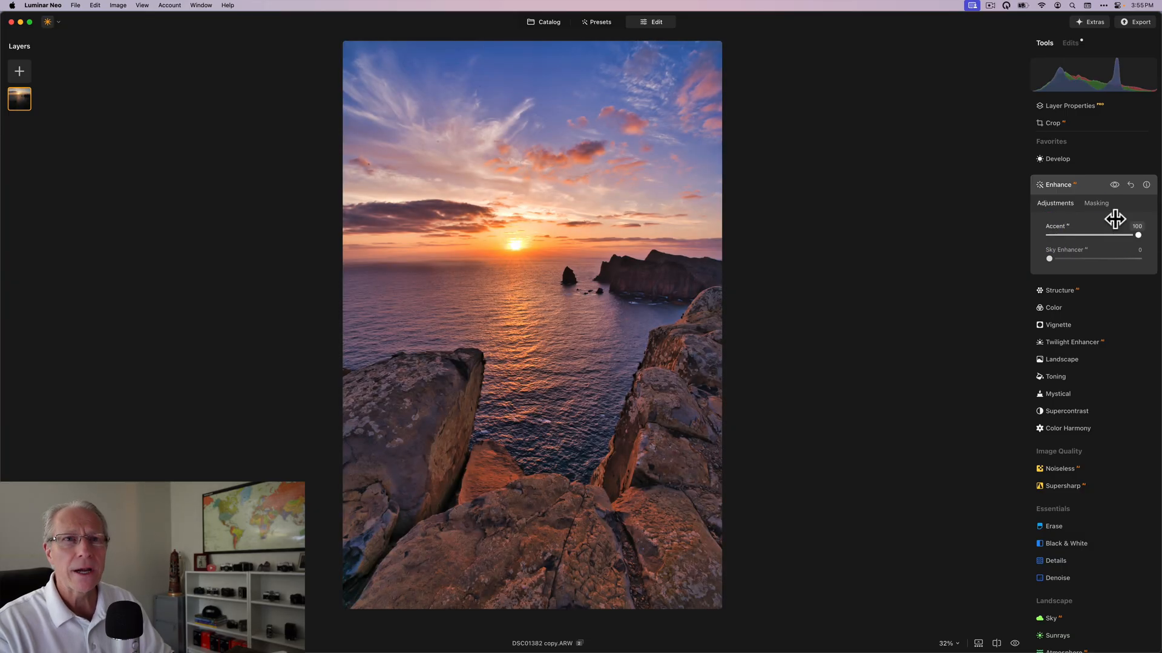
left_click(1096, 204)
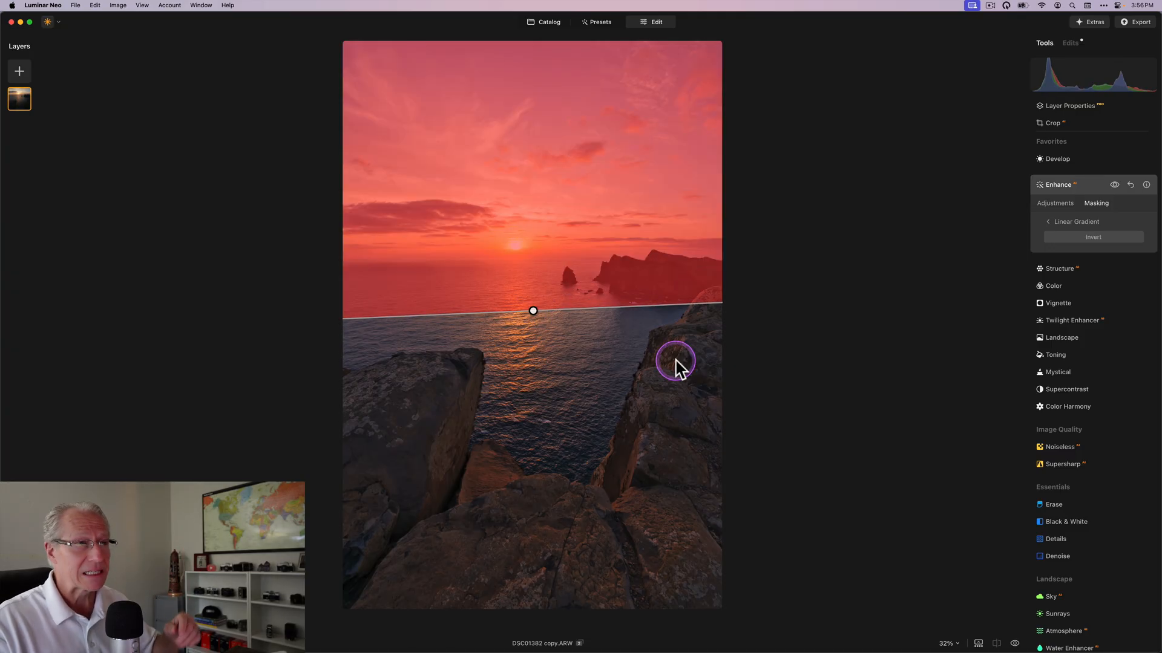
mouse_move(702, 352)
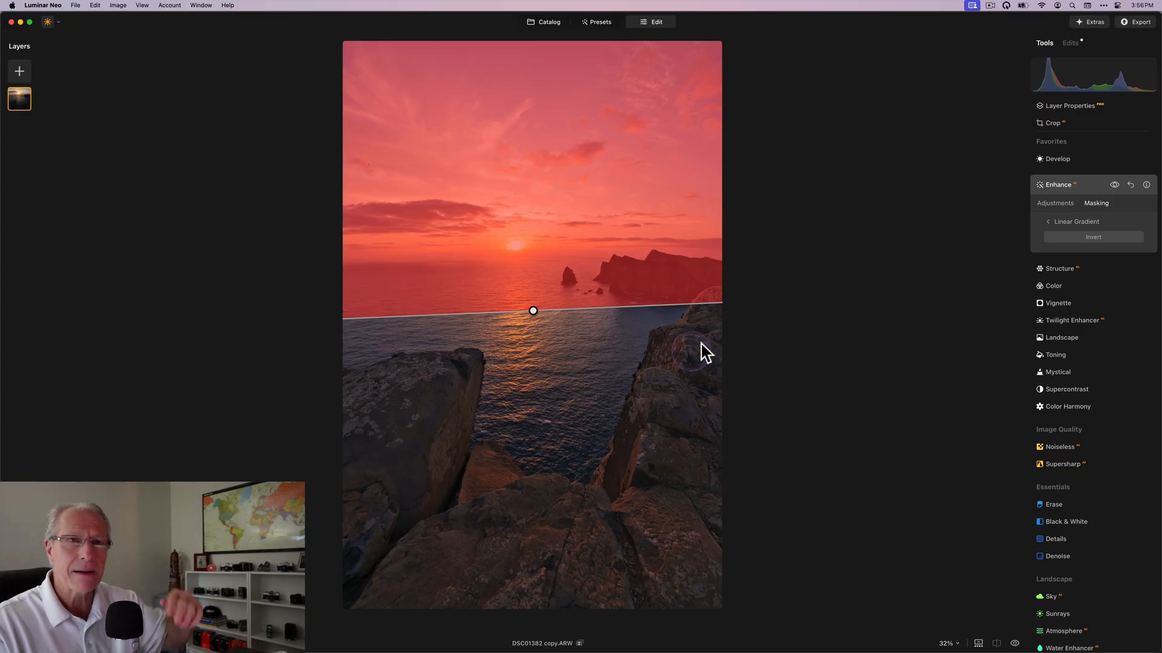
- Reset Enhance and confine it to a radial gradient around the setting sun and sea stacks
left_click(1054, 202)
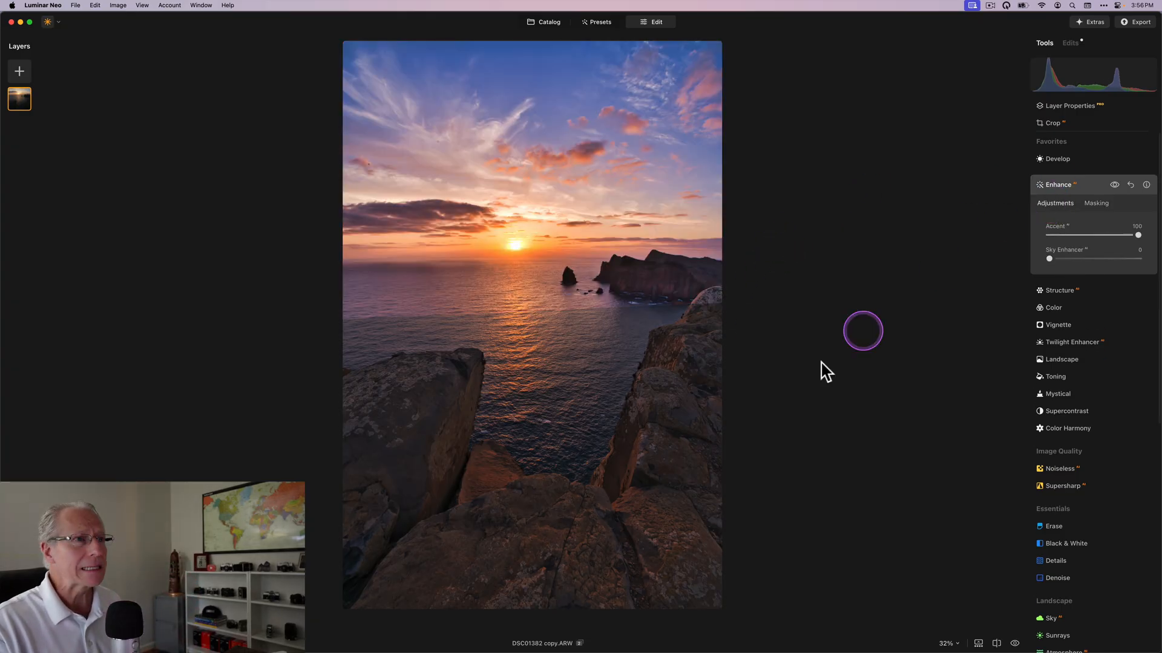
mouse_move(443, 319)
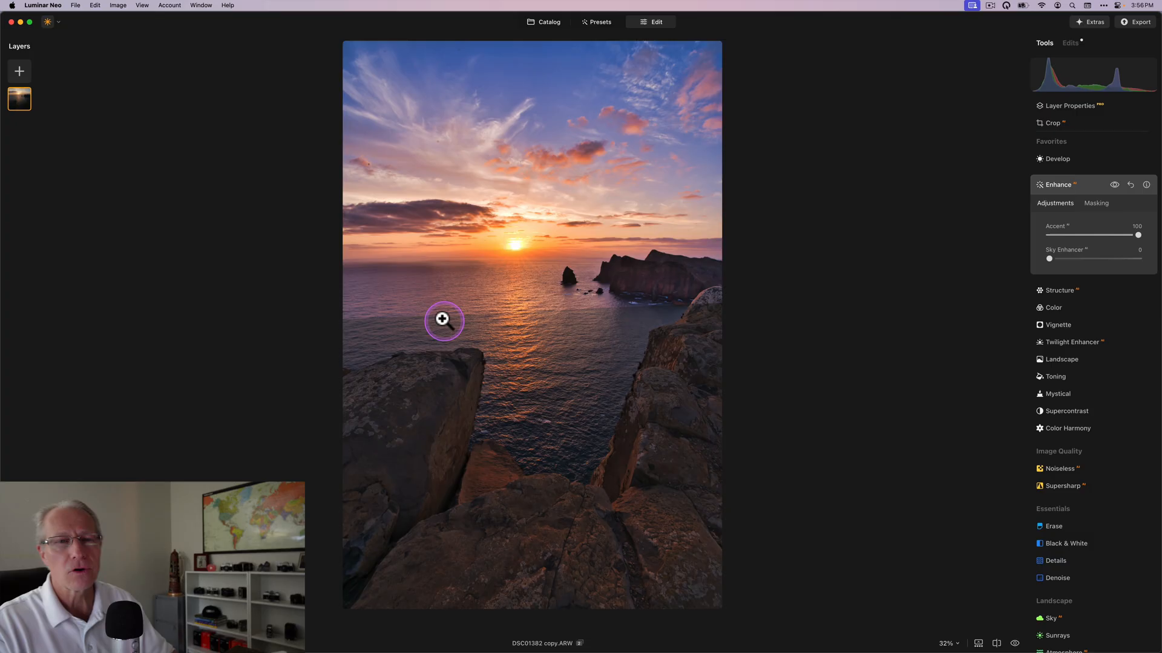
left_click(1132, 185)
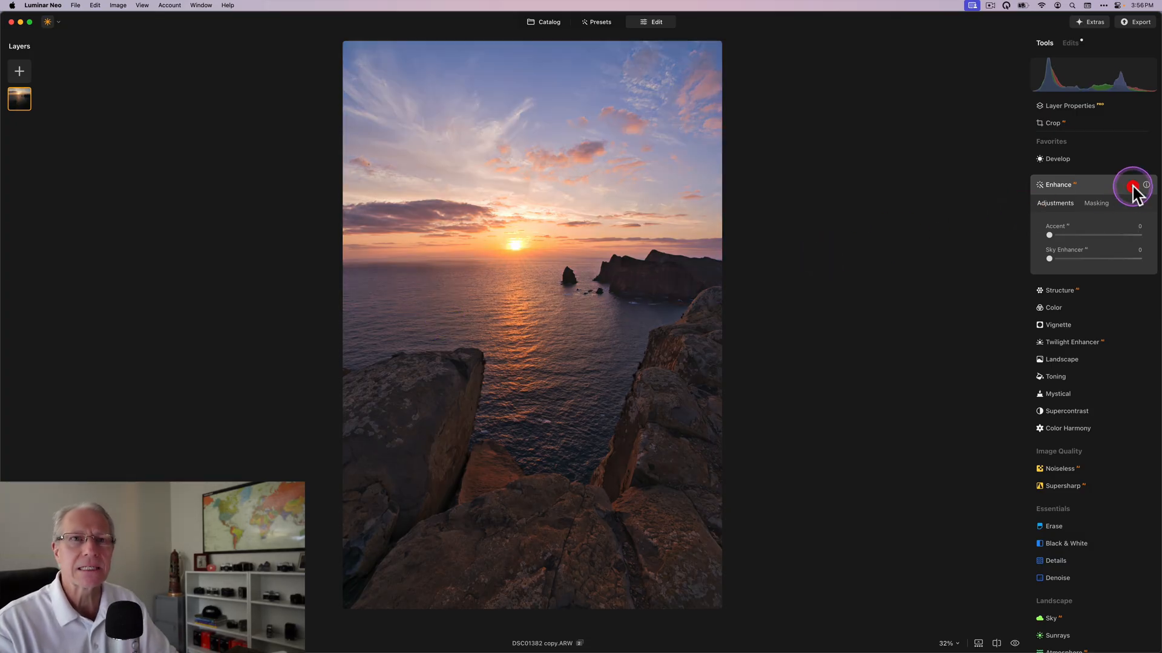
mouse_move(1050, 235)
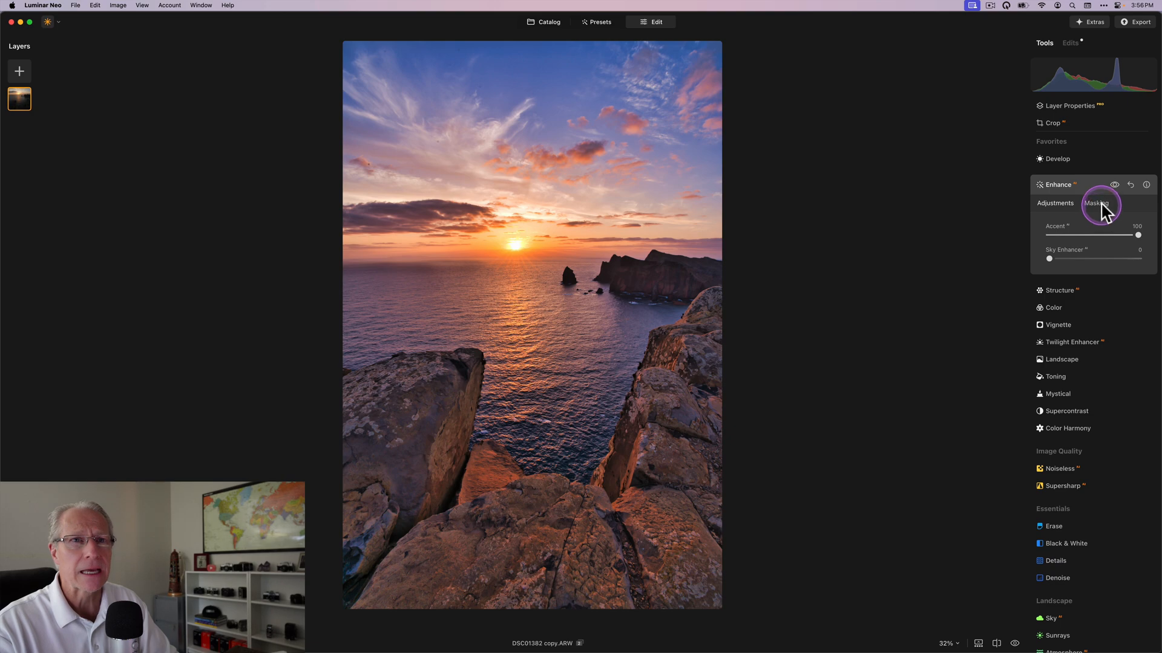
left_click(1097, 203)
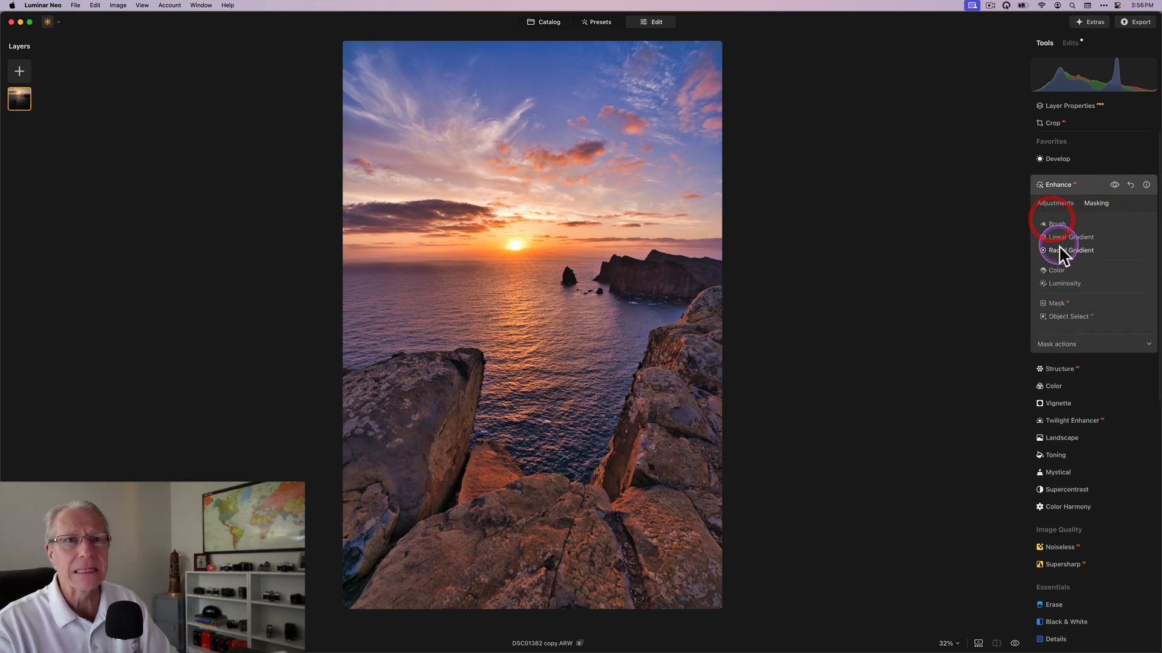
left_click(1070, 250)
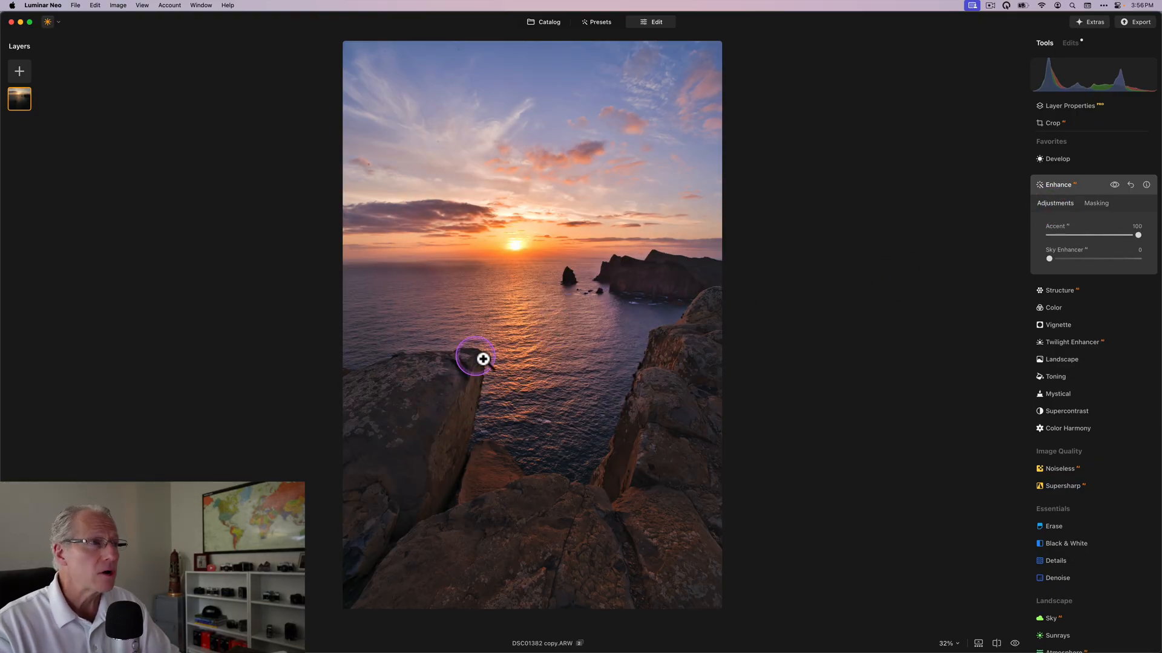
mouse_move(737, 349)
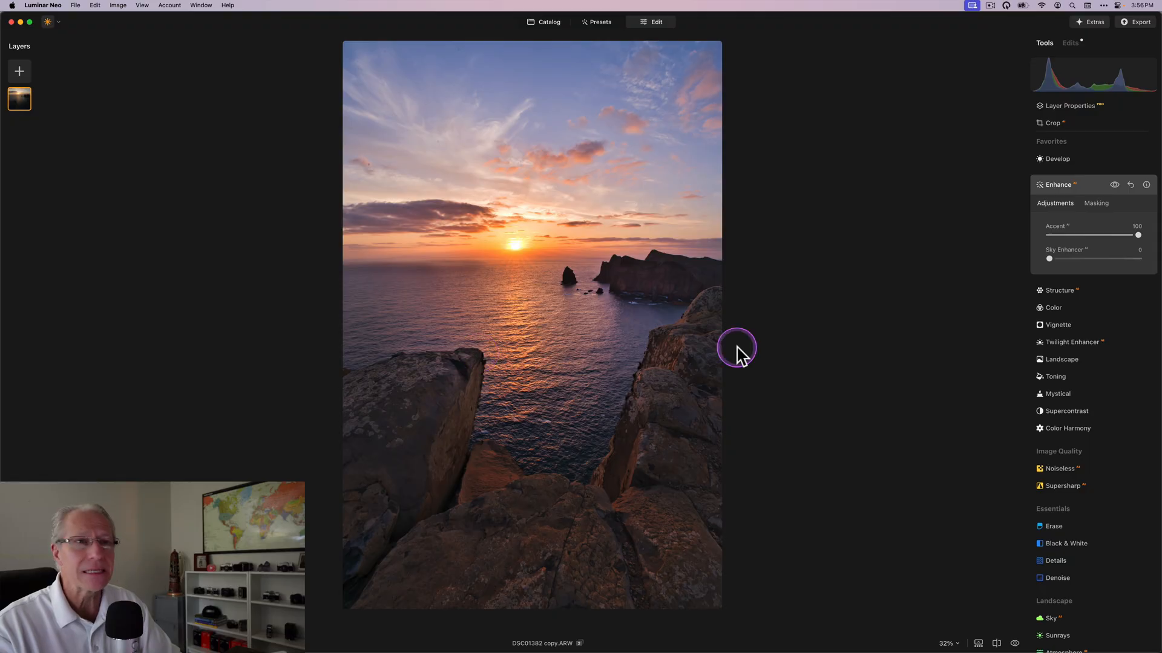
left_click(1115, 184)
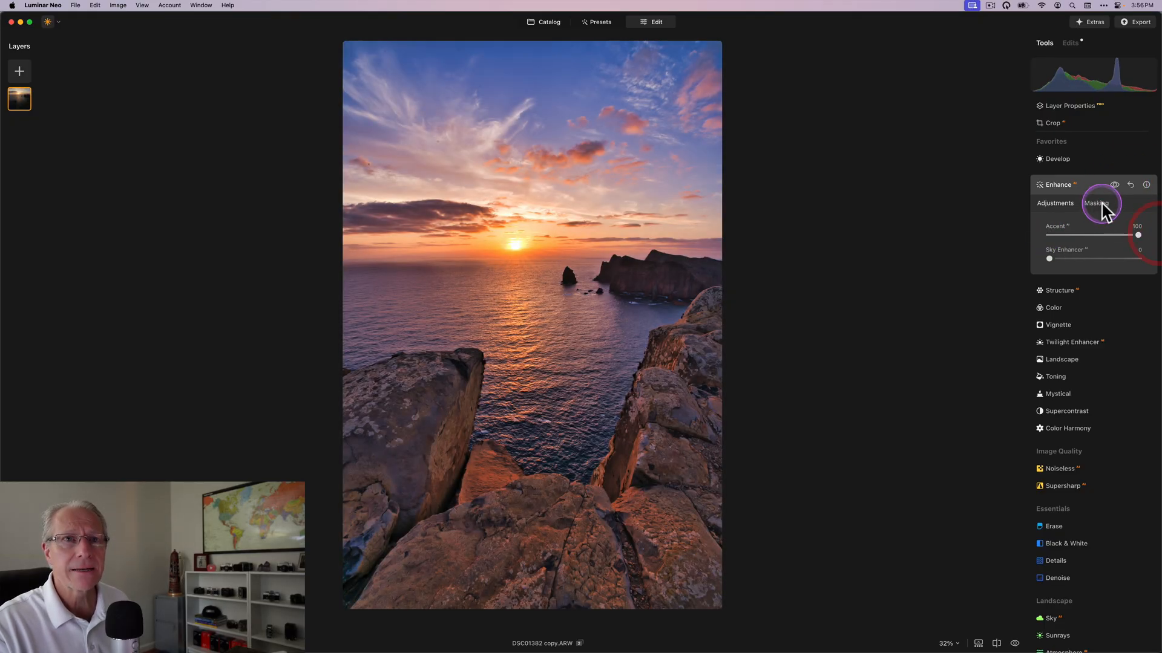
left_click(1097, 203)
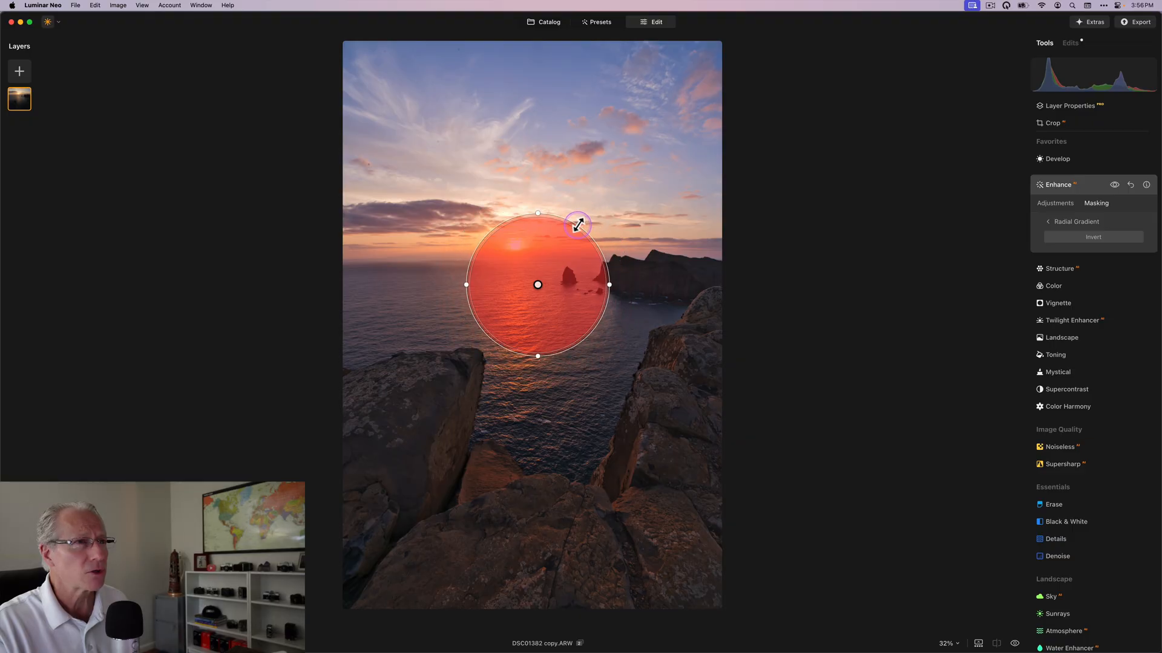
left_click(1054, 204)
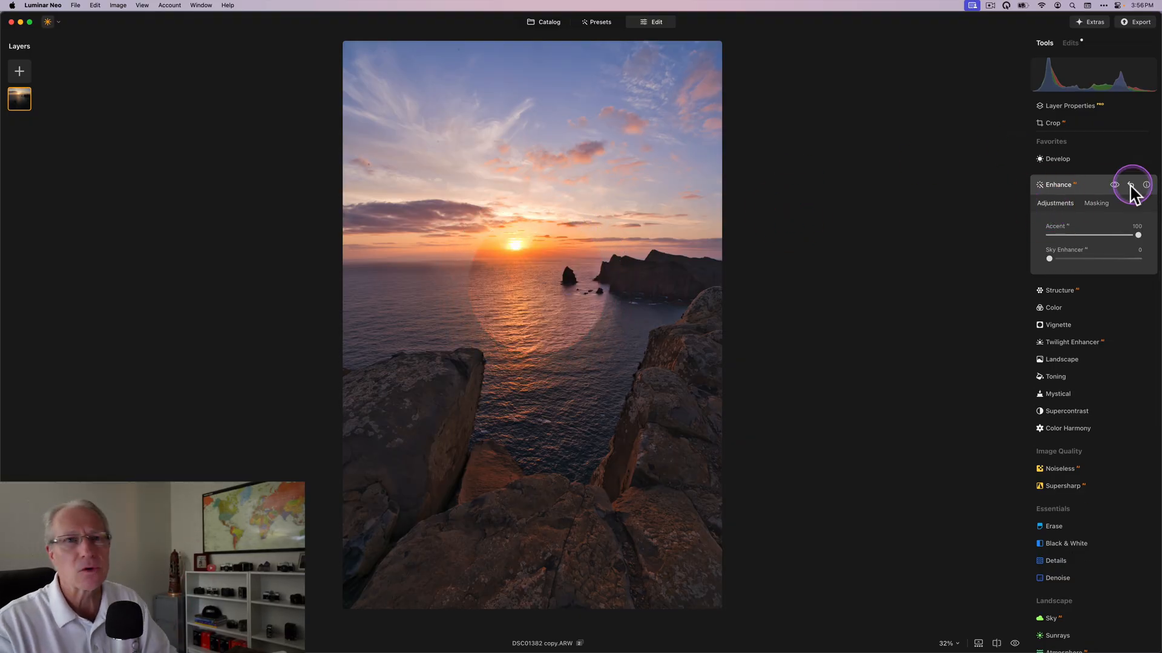
- Reset Enhance to Accent 0 and collapse its panel, returning the seascape to unenhanced
left_click(1131, 183)
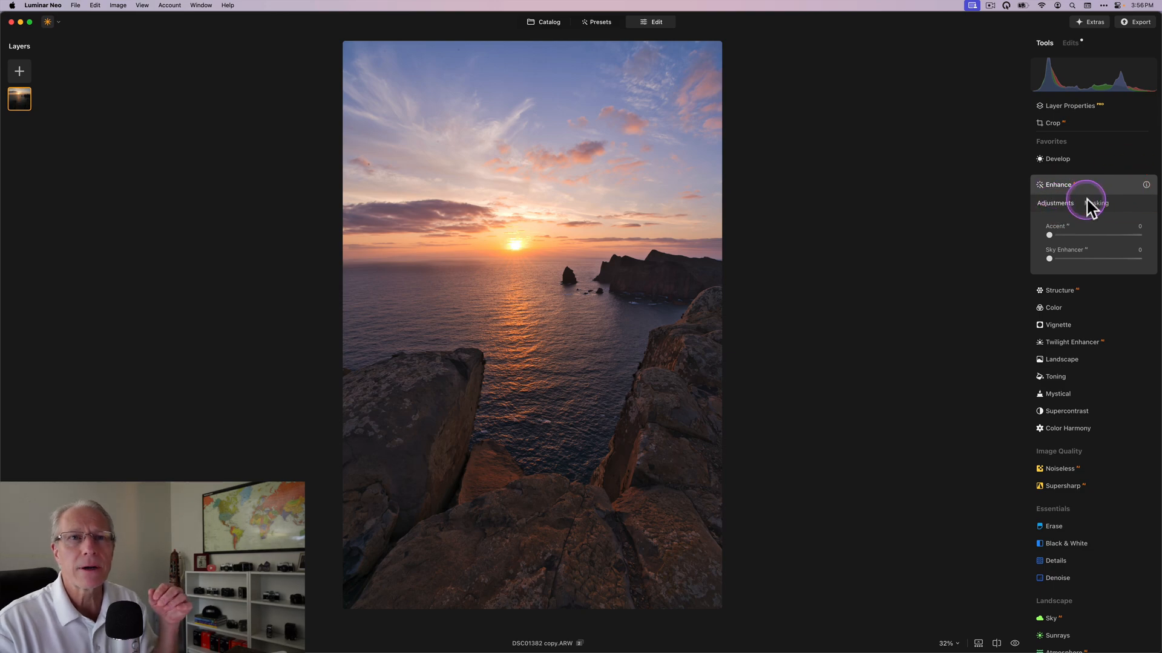
left_click(1097, 203)
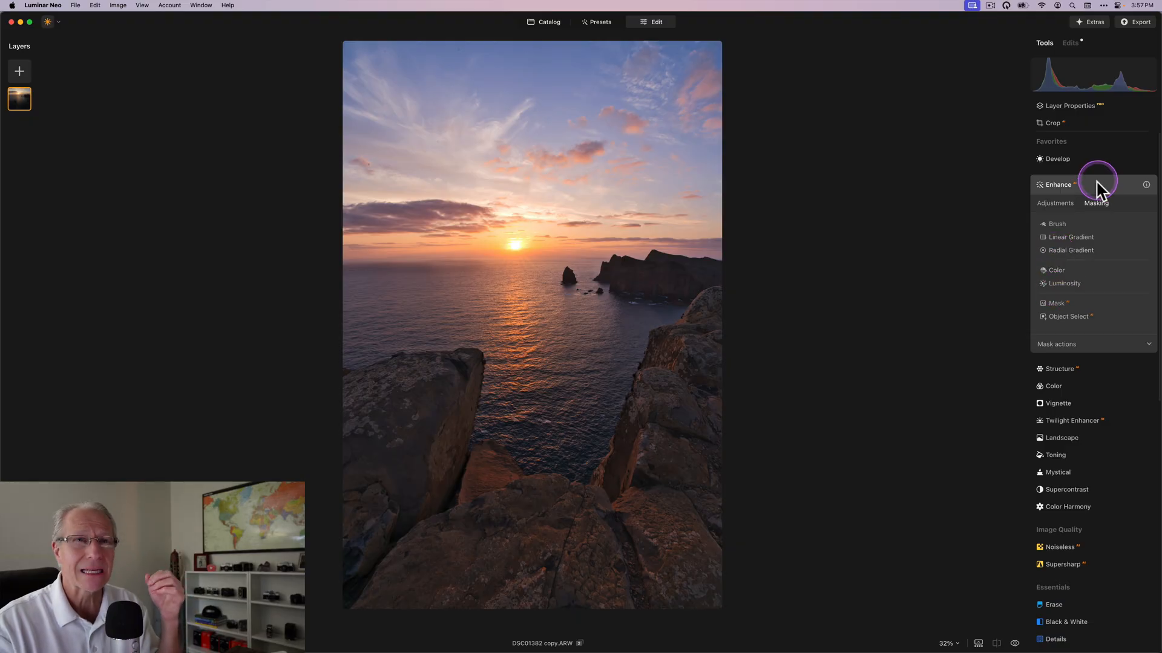
left_click(1058, 183)
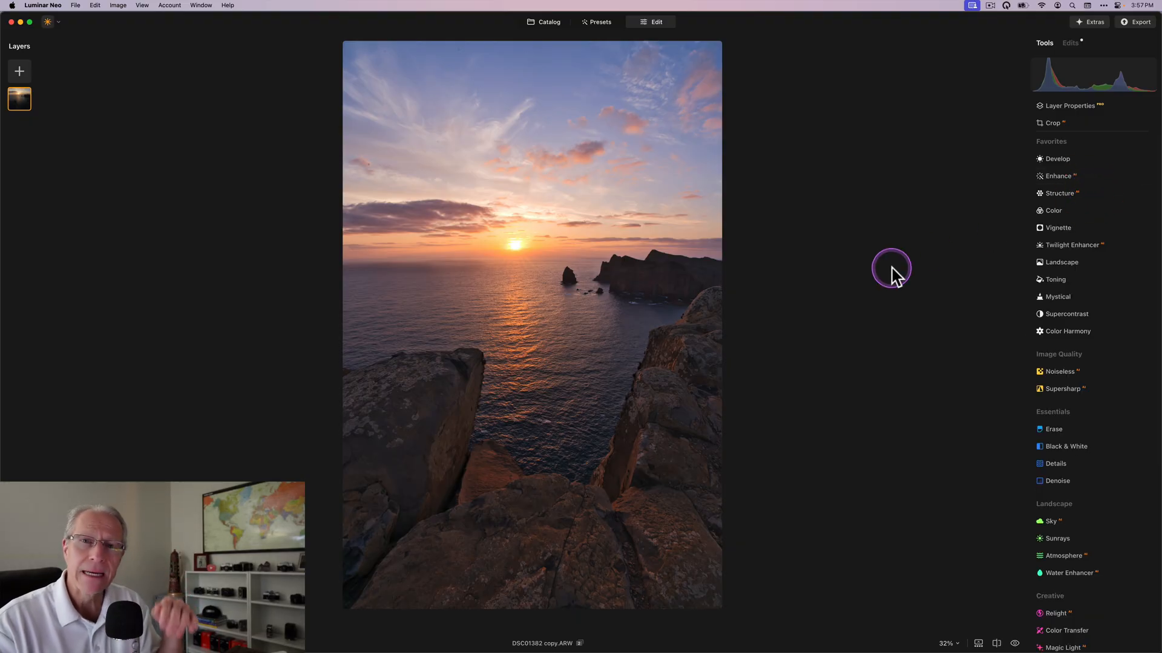